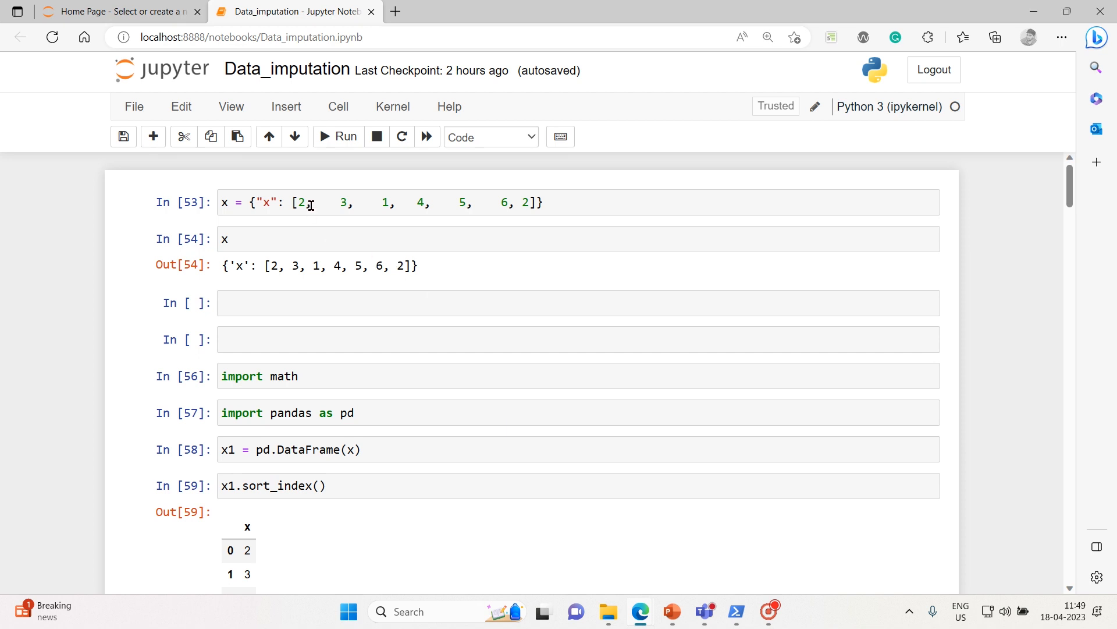
# Step: Copy the list [2, 3, 1, 4, 5, 6, 2] from the dictionary cell and scroll to the notebook's end
pyautogui.moveTo(310, 203); pyautogui.dragTo(527, 202)
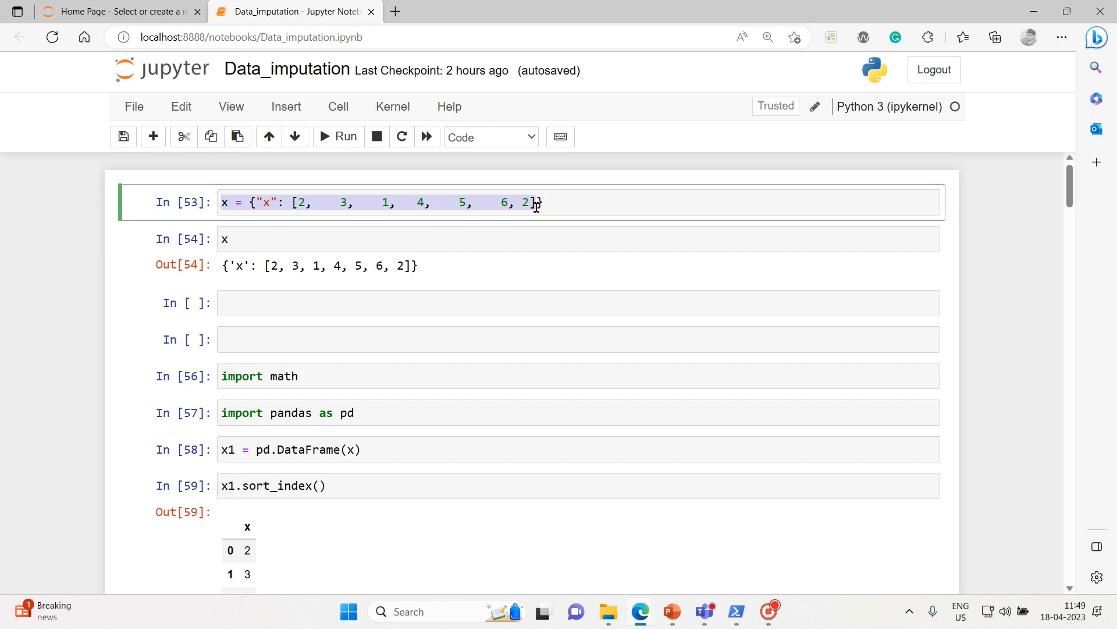
pyautogui.click(320, 202)
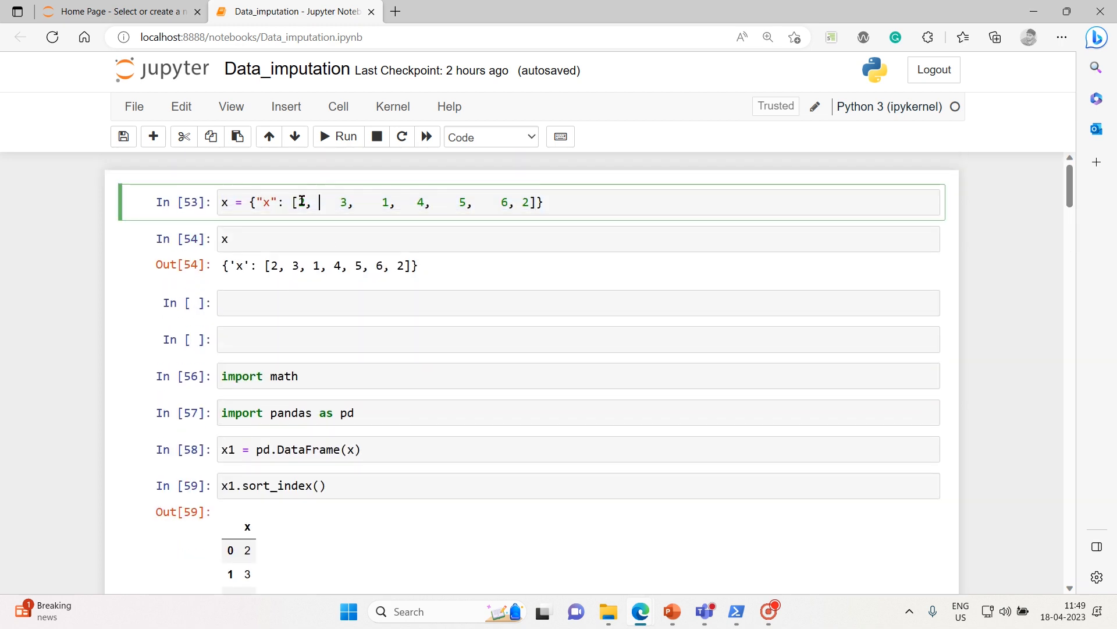
pyautogui.moveTo(299, 203); pyautogui.dragTo(537, 202)
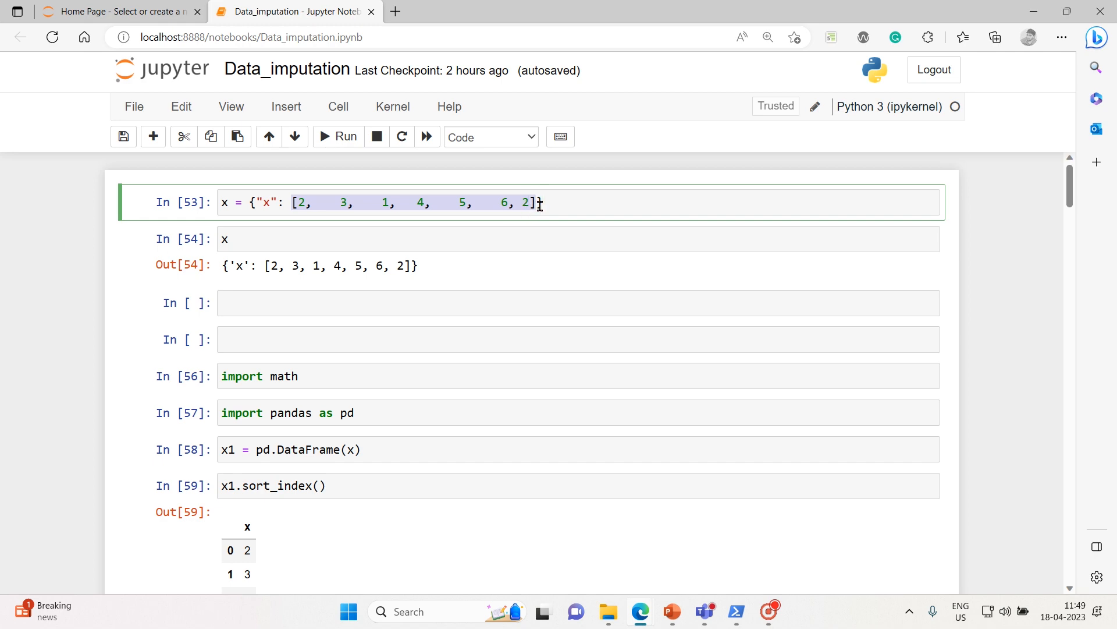
pyautogui.scroll(-3)
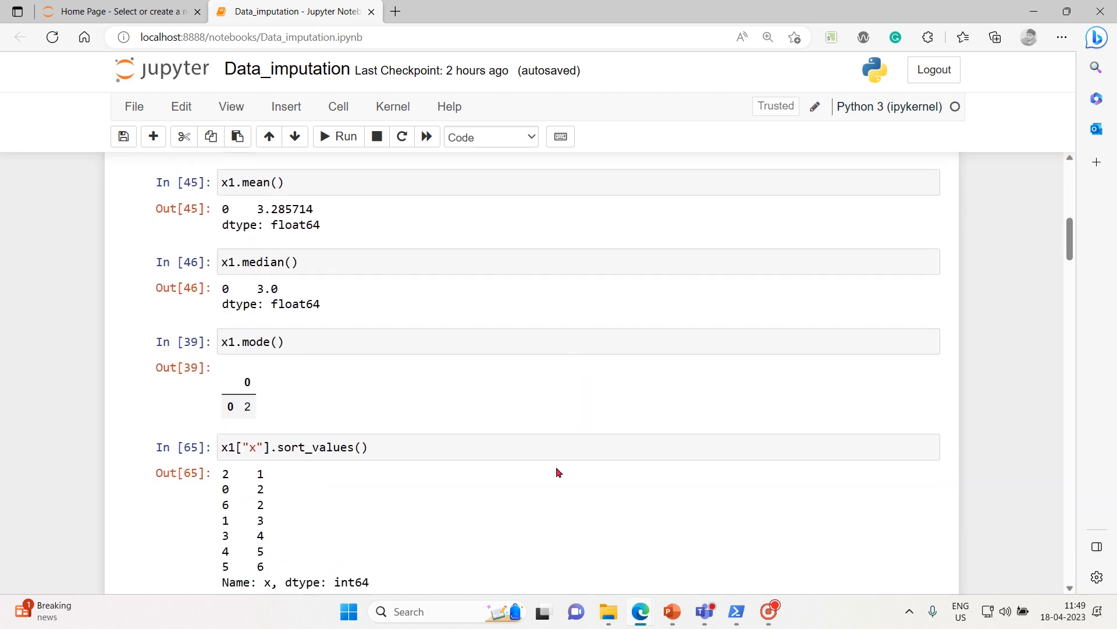
pyautogui.scroll(-3)
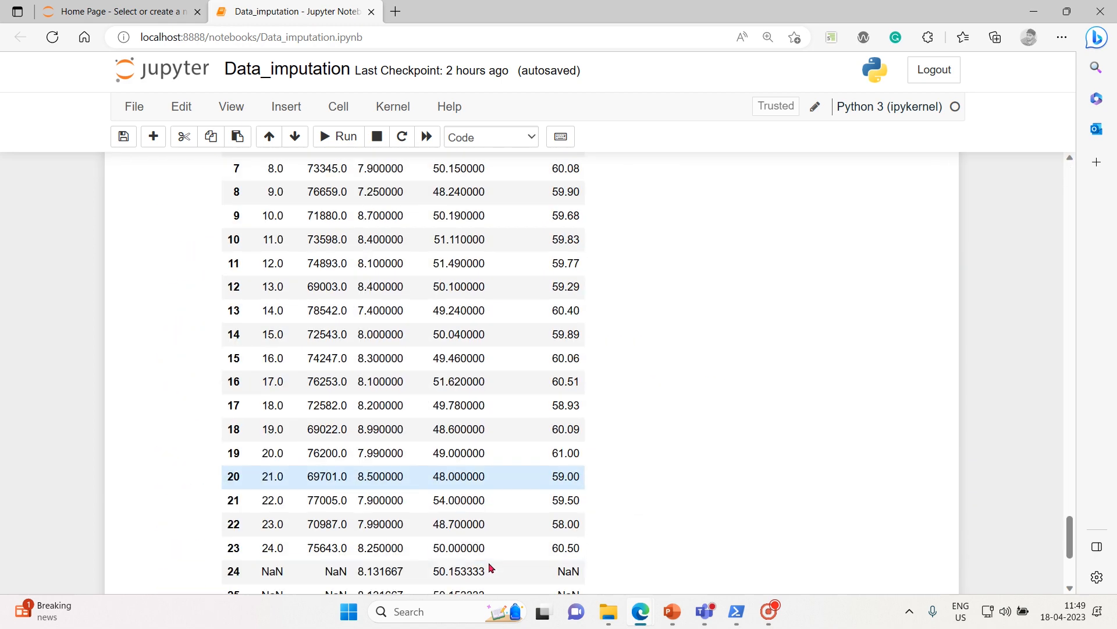
# Step: Add a 'trimmed mean' Markdown heading and a cell assigning t = [2, 3, 1, 4, 5, 6, 2]
pyautogui.write('t')
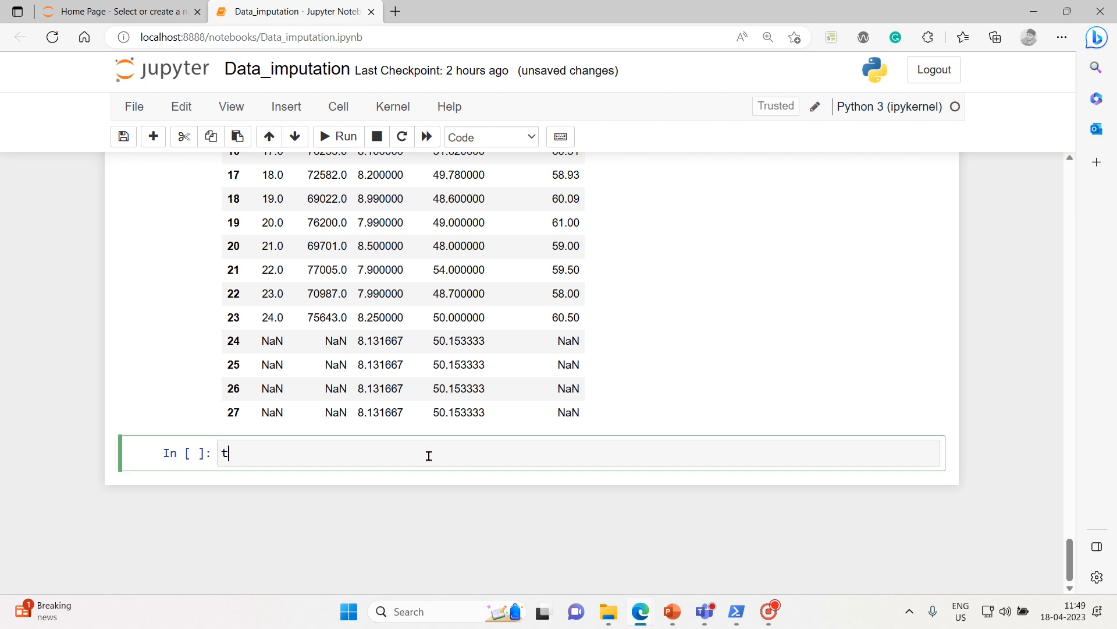
pyautogui.write('rimmed mean')
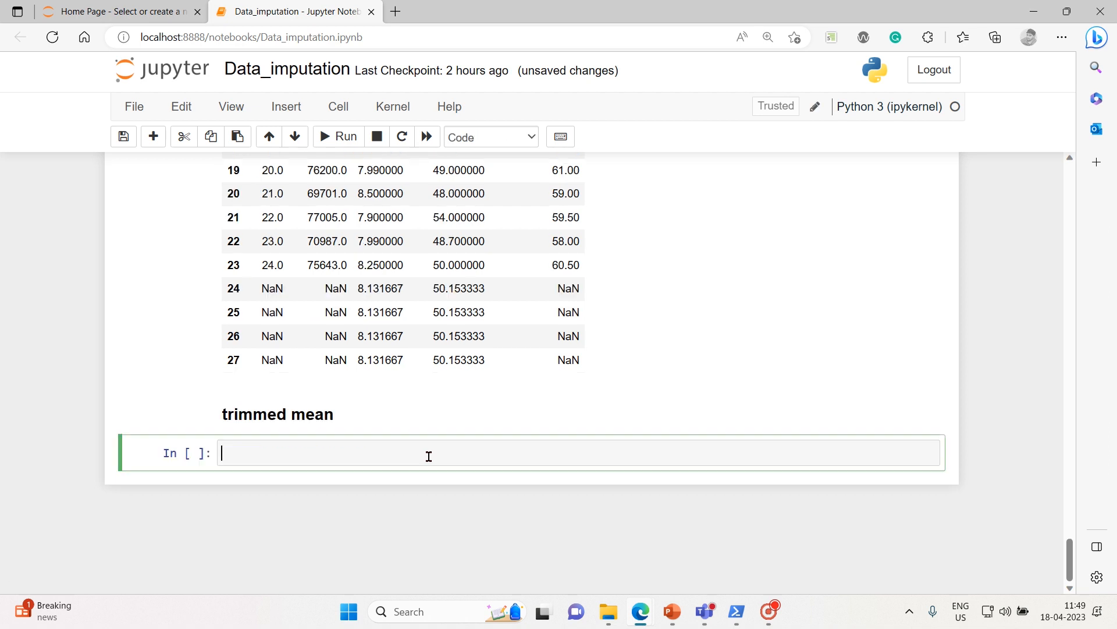
pyautogui.write('t =')
pyautogui.write('t')
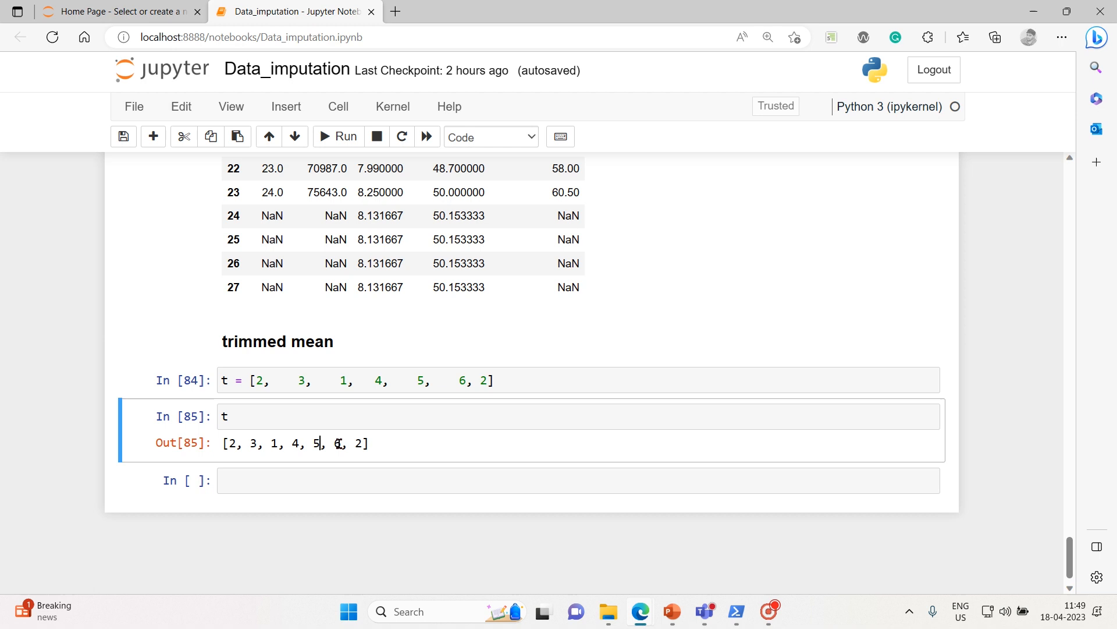
# Step: Extend t with 5, 3, 6 and compute 0.20*10, giving 2.0 values to trim
pyautogui.click(349, 480)
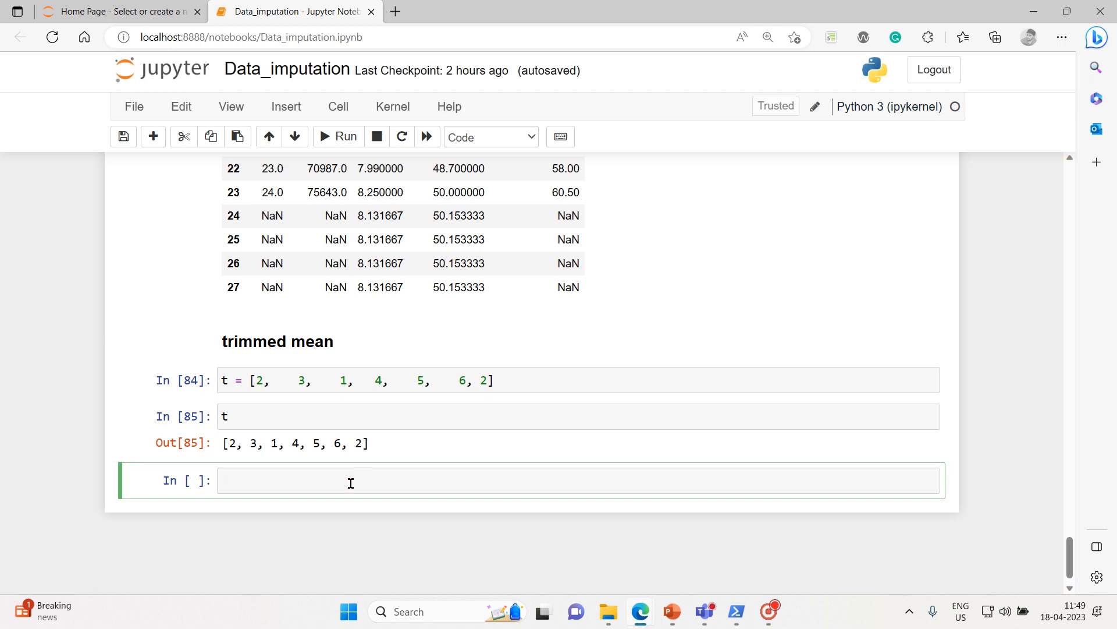
pyautogui.write('0.10')
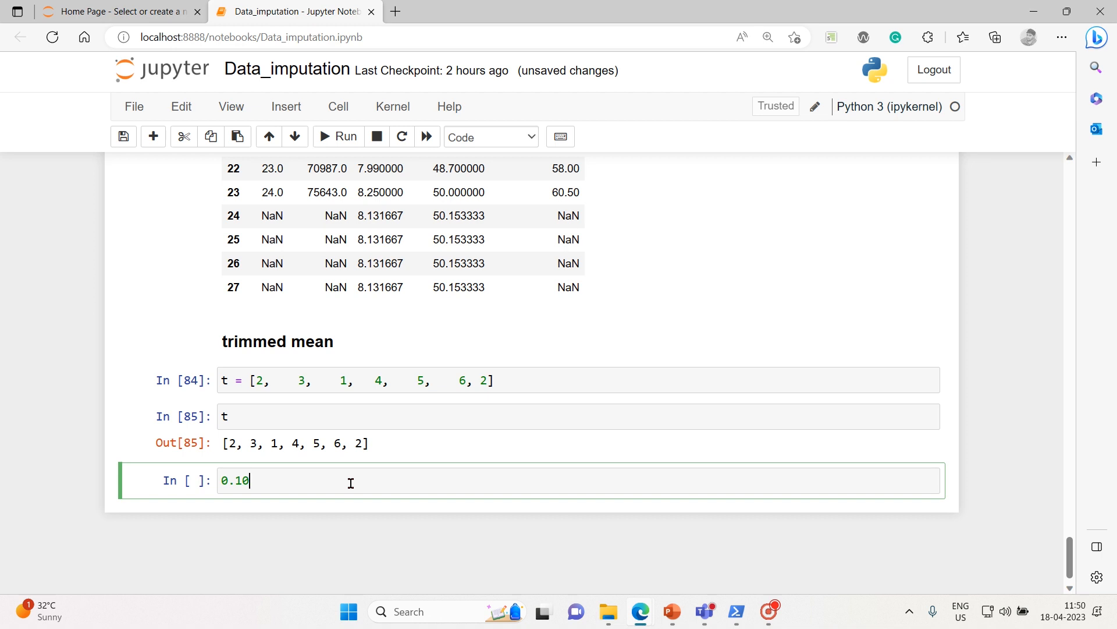
pyautogui.write('*')
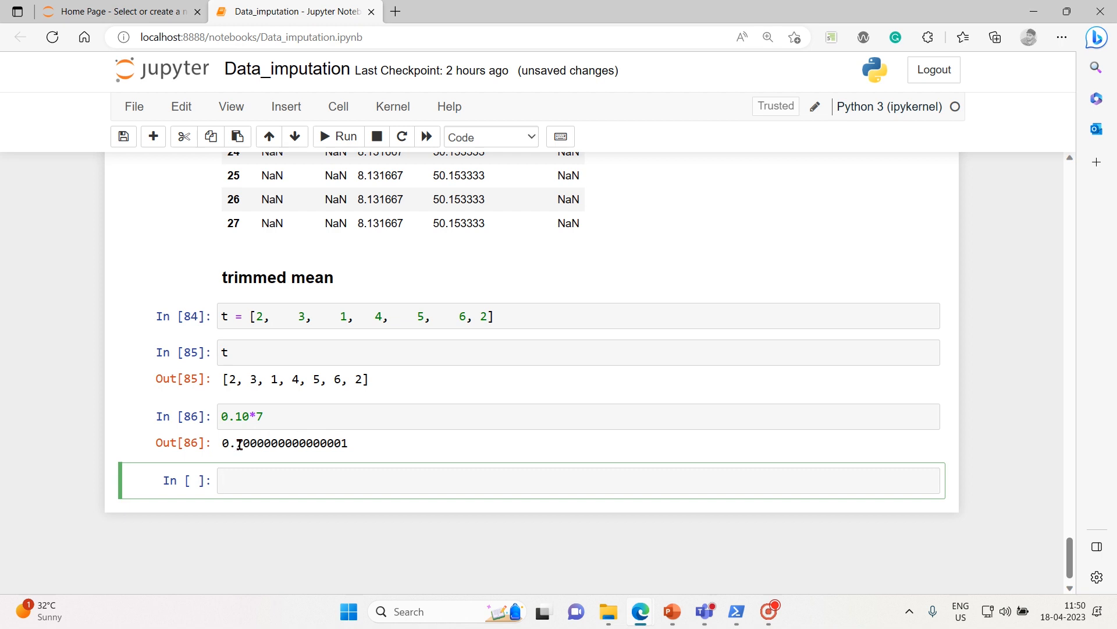
pyautogui.click(270, 417)
pyautogui.write(', 5, ')
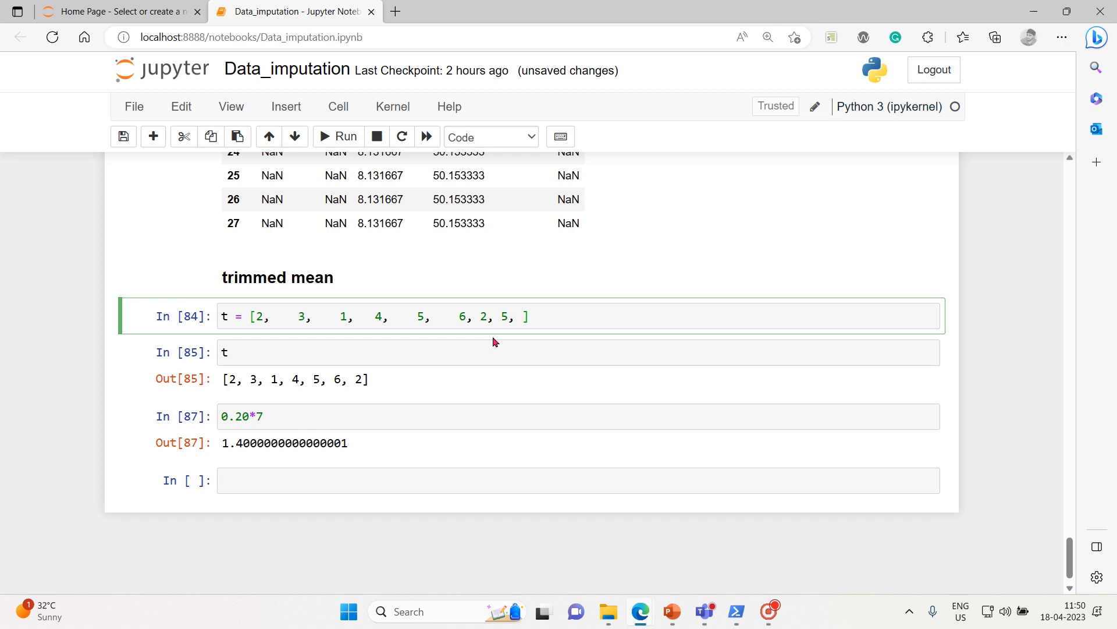
pyautogui.write('3, 6')
pyautogui.click(578, 416)
pyautogui.write('10')
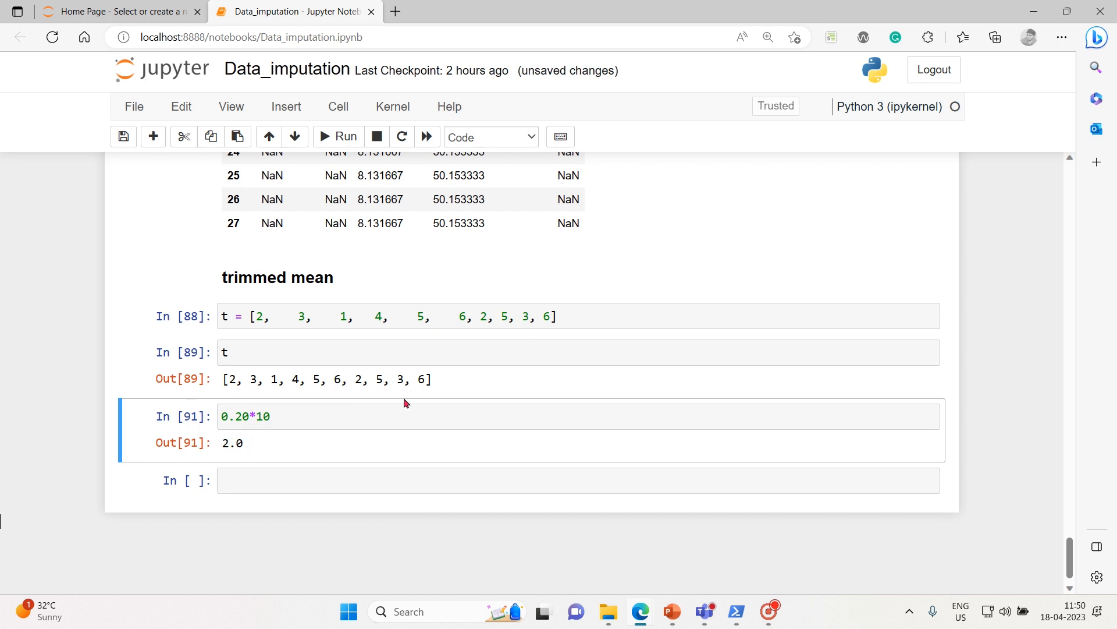
pyautogui.moveTo(282, 392)
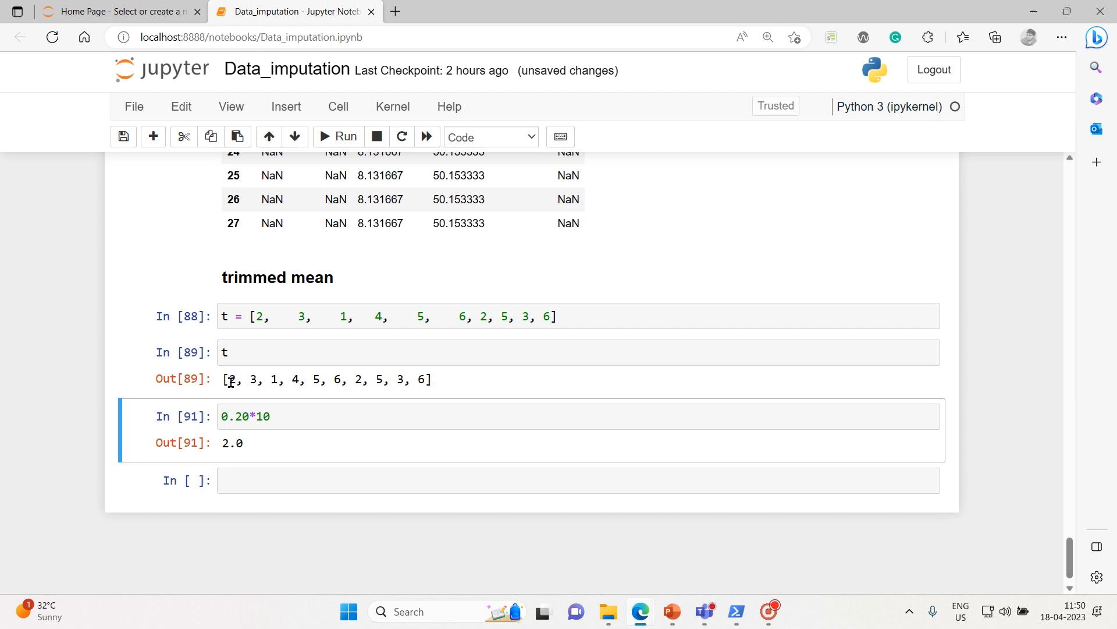
# Step: Type the sorted list [1, 2, 2, 3, 3, 4, 5, 5, 6] in the bottom cell without running it
pyautogui.moveTo(229, 379); pyautogui.dragTo(428, 379)
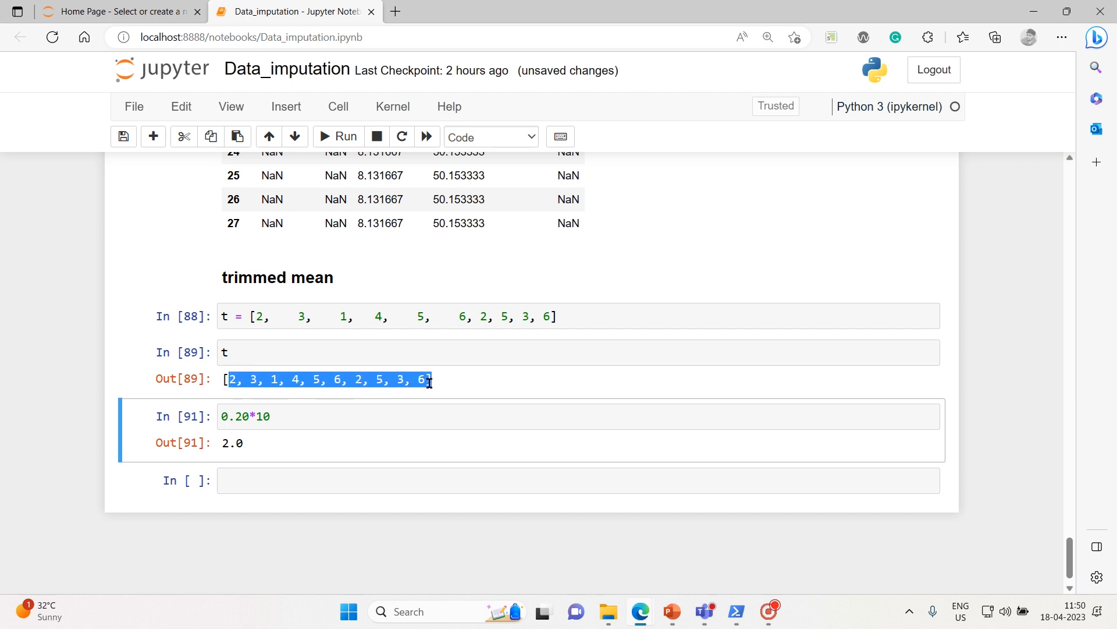
pyautogui.click(408, 417)
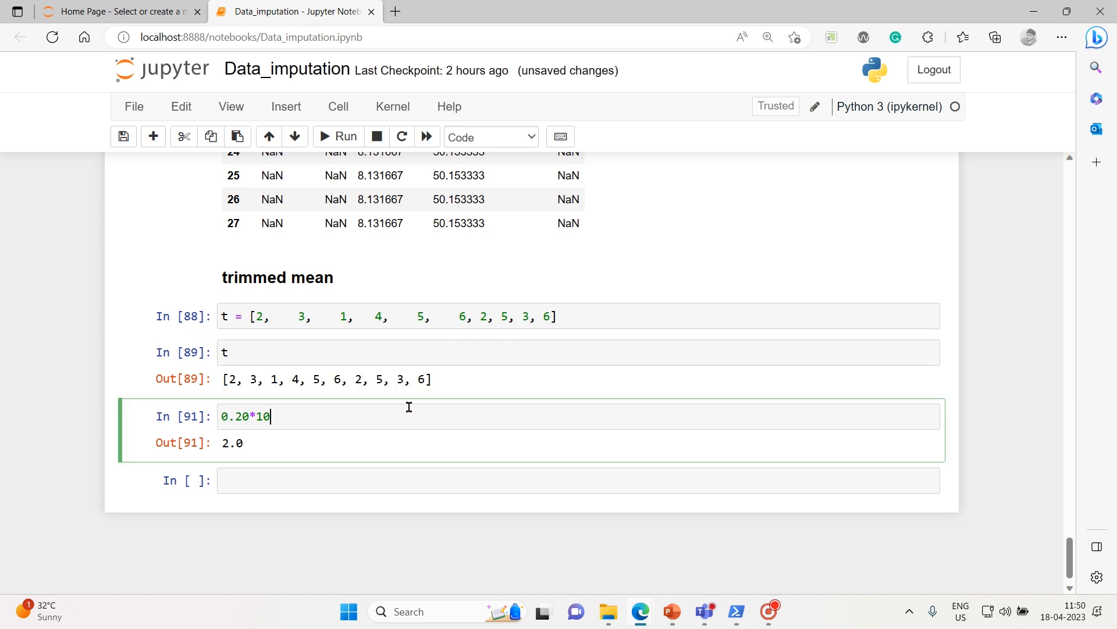
pyautogui.moveTo(241, 460)
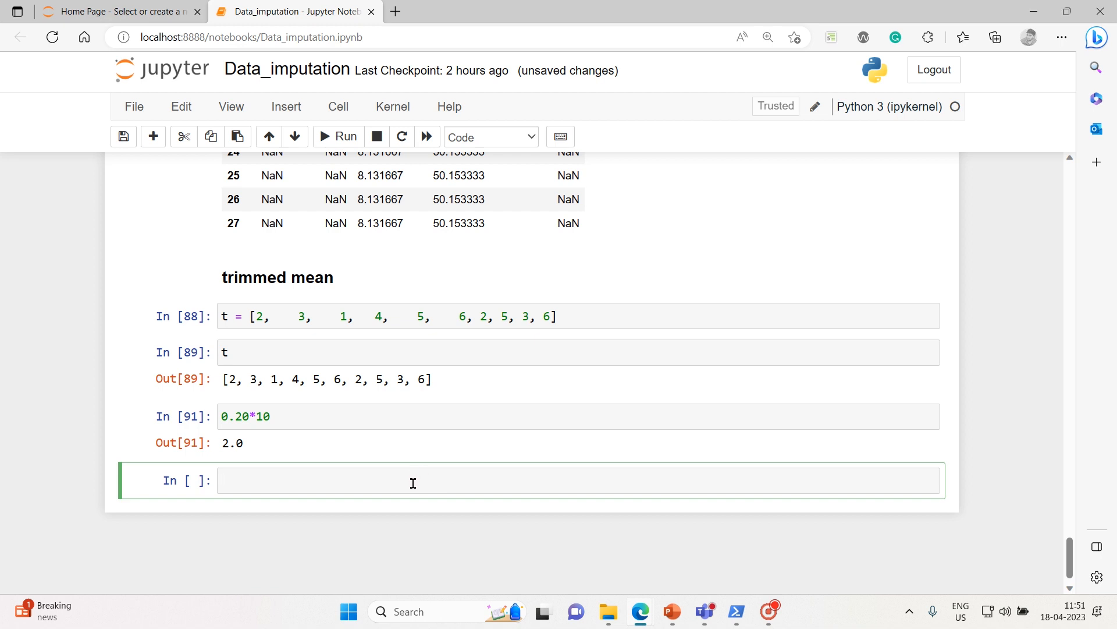
pyautogui.write('[1, 2, 3,')
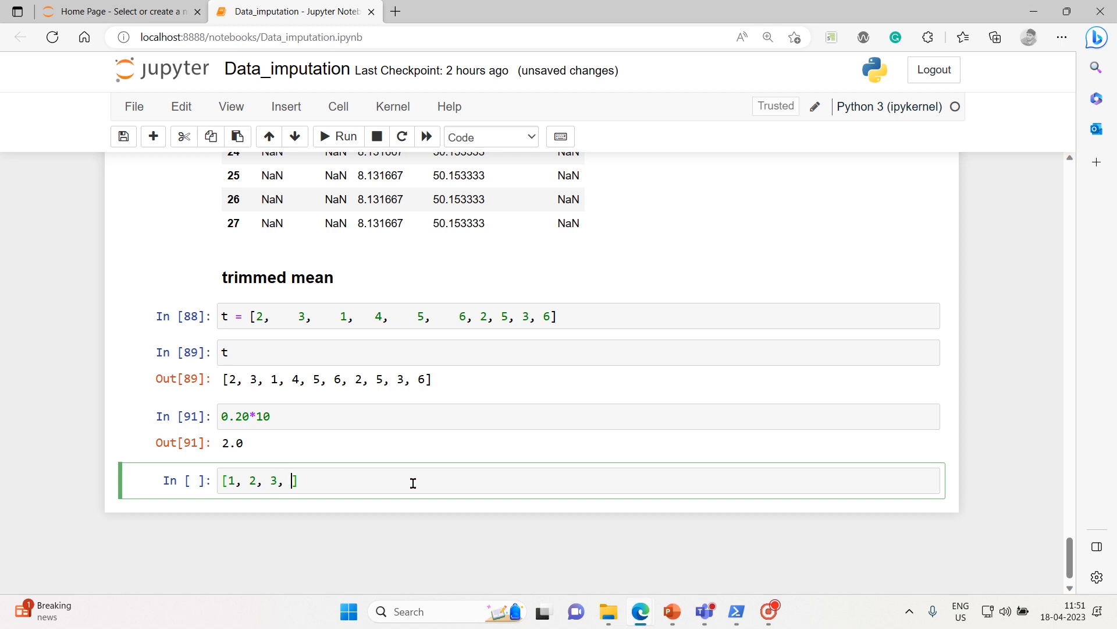
pyautogui.write('4, 5, 6')
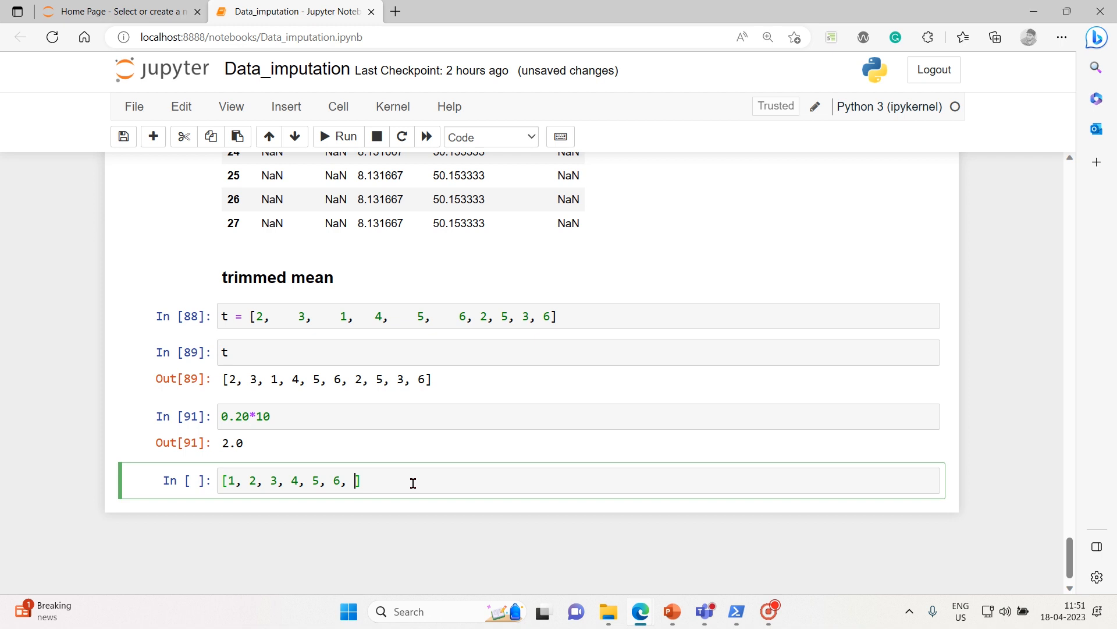
pyautogui.write(',')
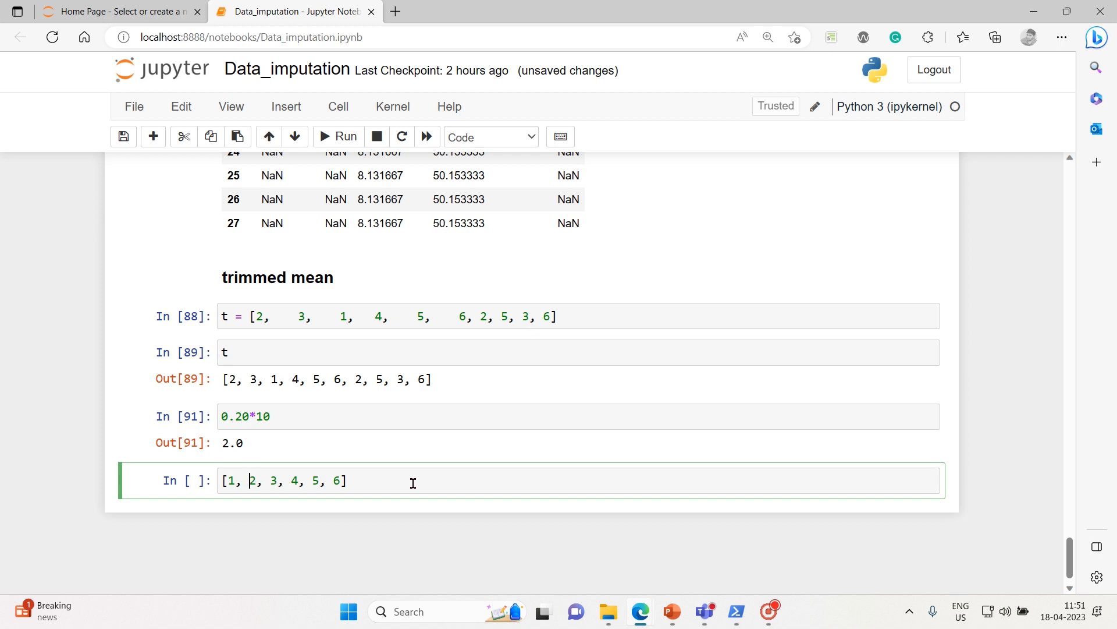
pyautogui.write('2,')
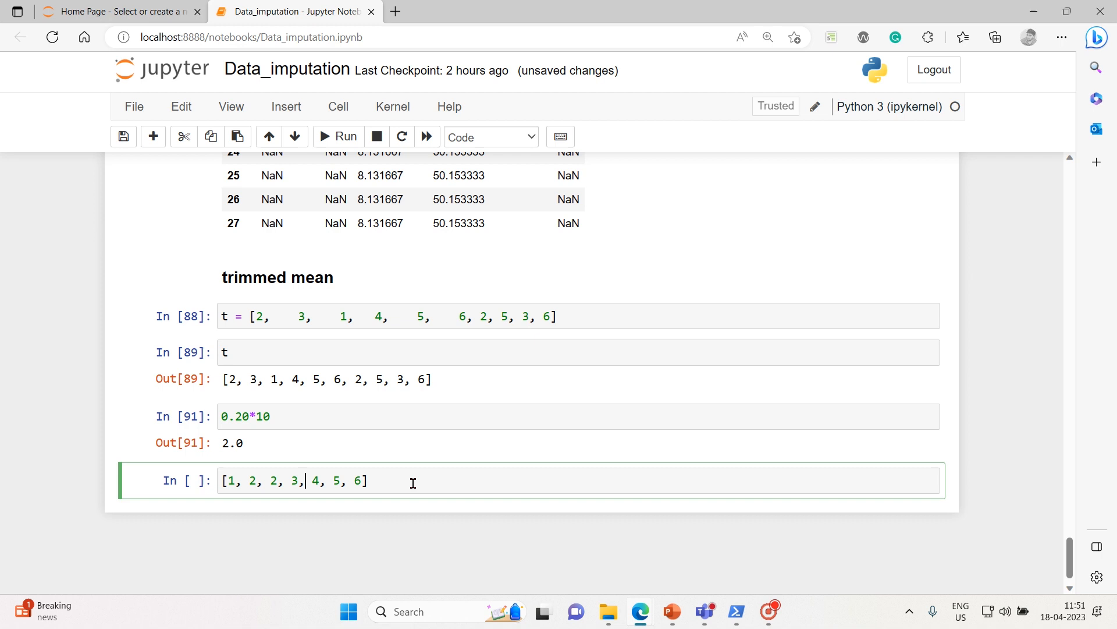
pyautogui.write('3')
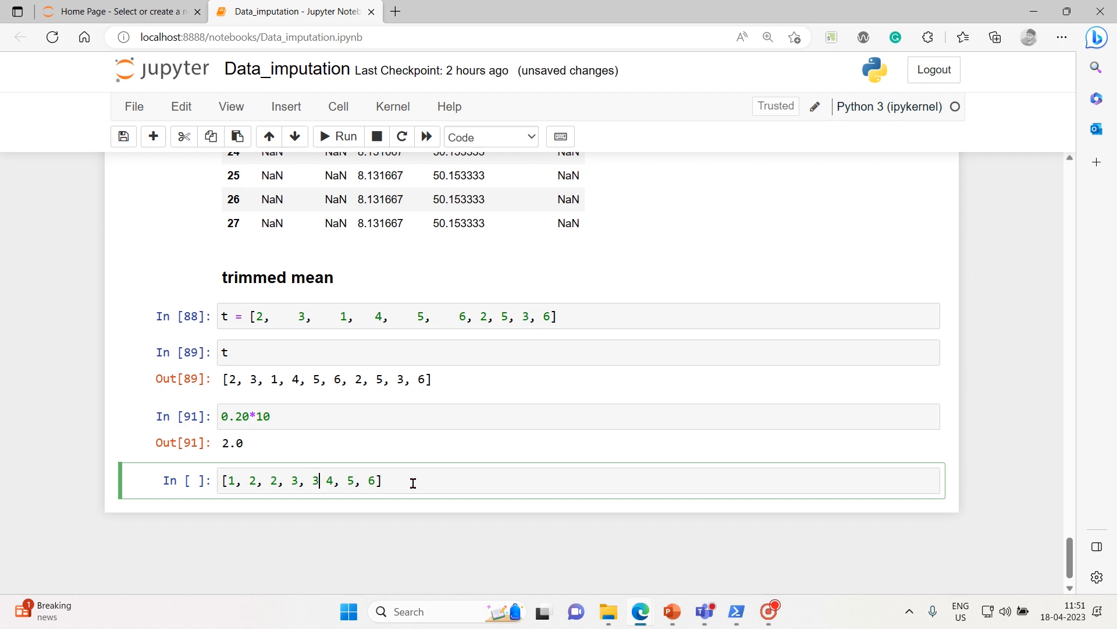
pyautogui.write(',')
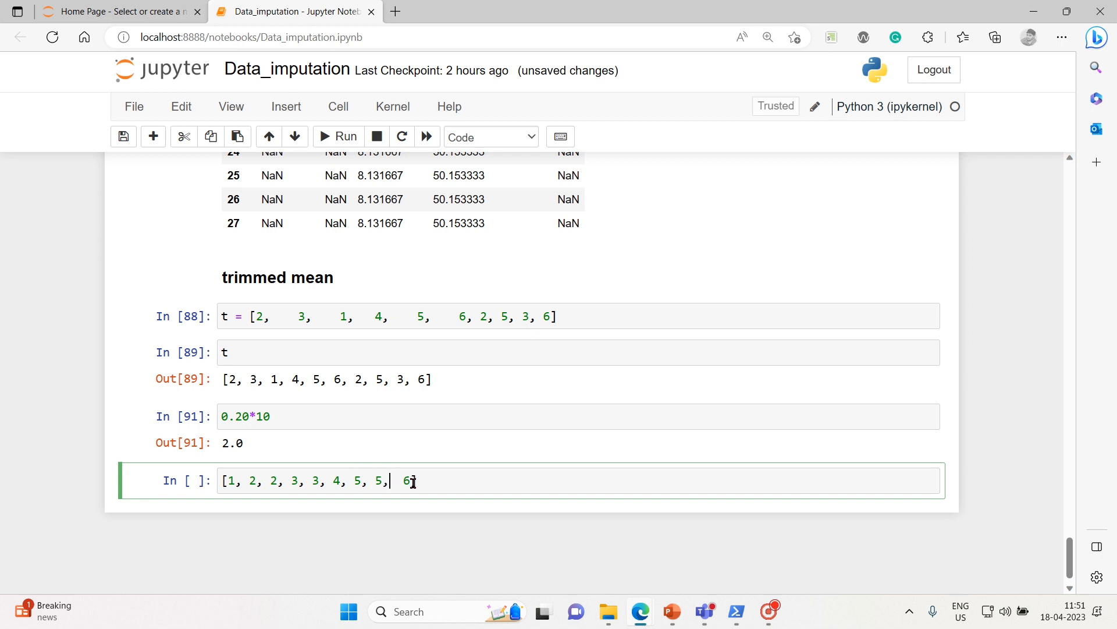
pyautogui.write(']')
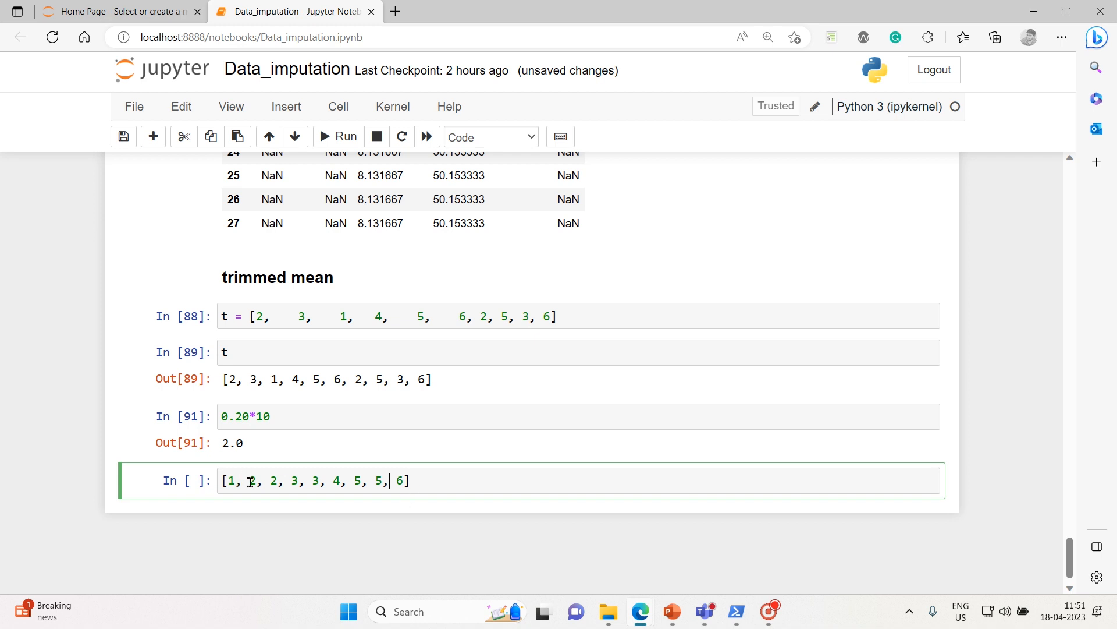
pyautogui.moveTo(242, 480); pyautogui.dragTo(385, 480)
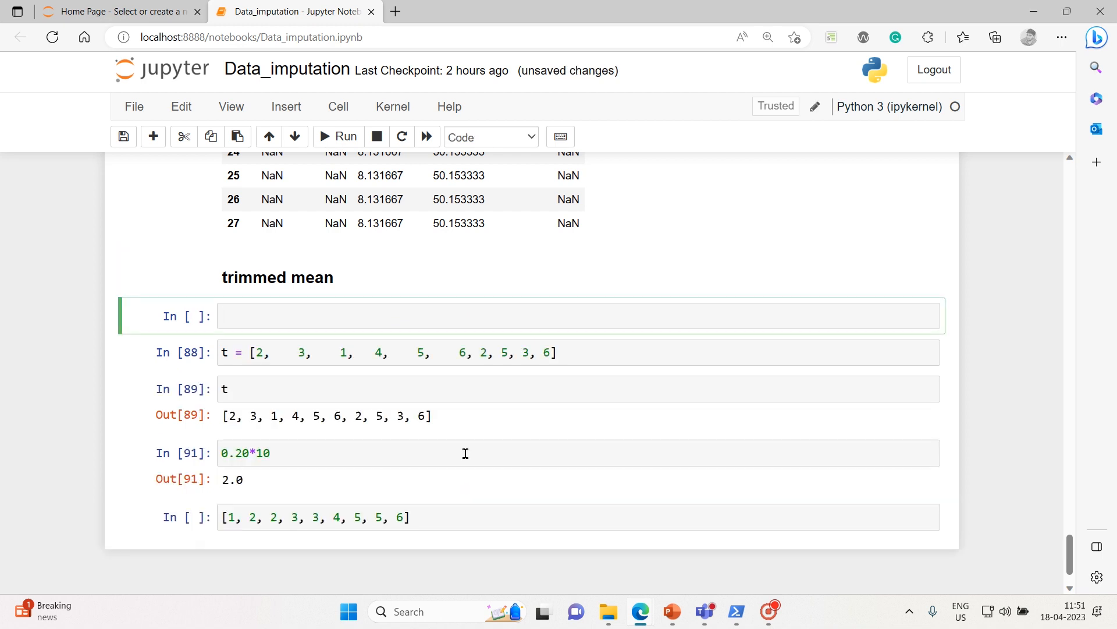
# Step: Note '5% or 10% or 20%' above t and mark the sorted list's middle values
pyautogui.write('5%')
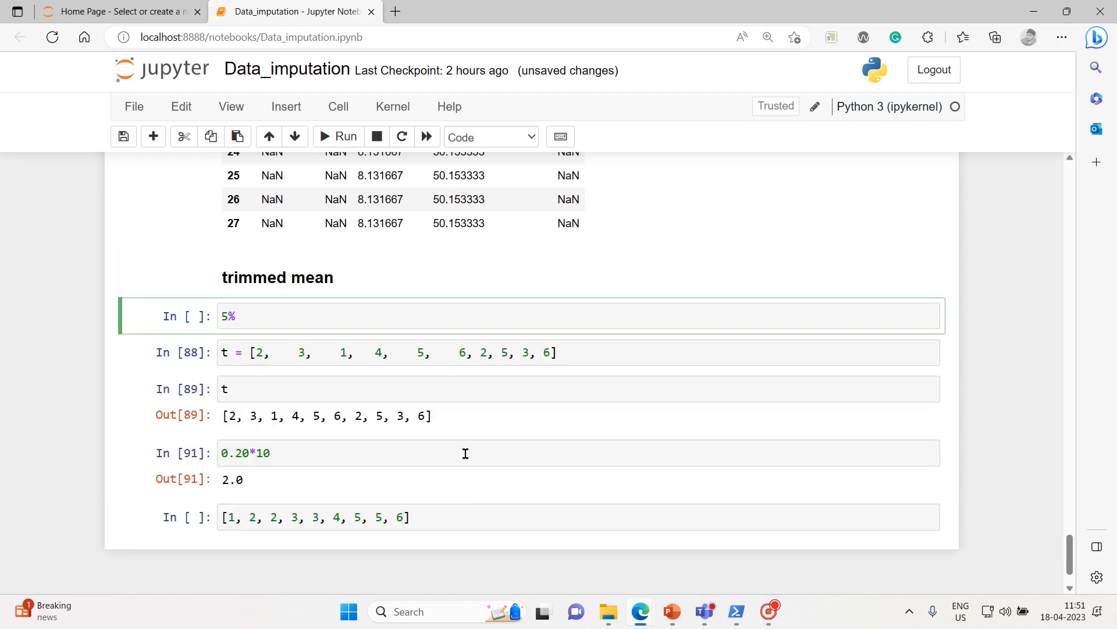
pyautogui.write('or 10')
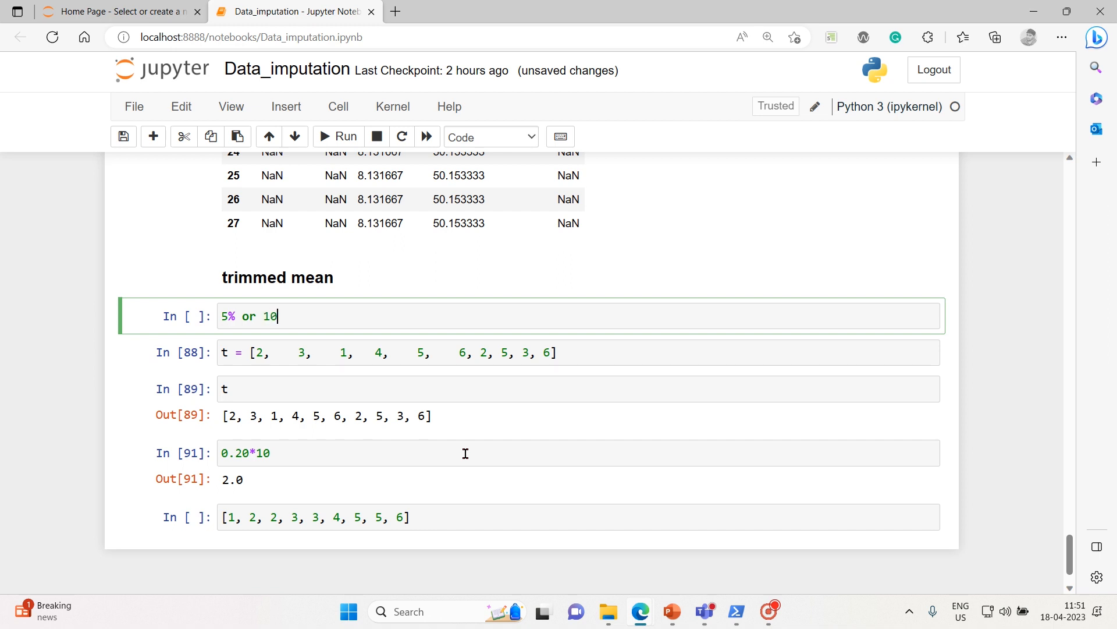
pyautogui.write('%')
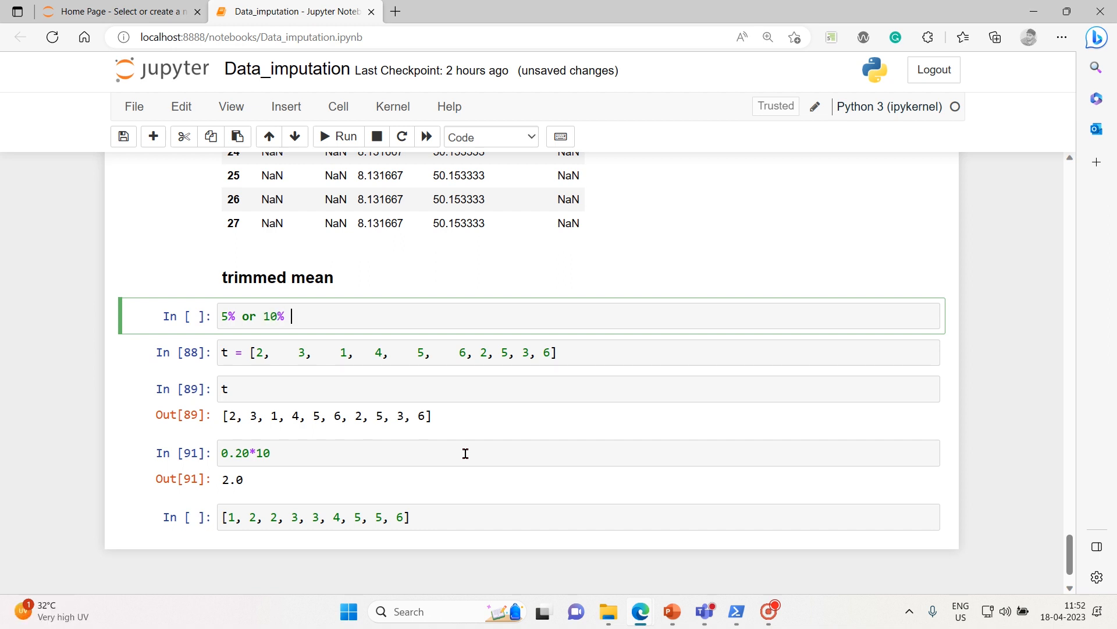
pyautogui.write('or')
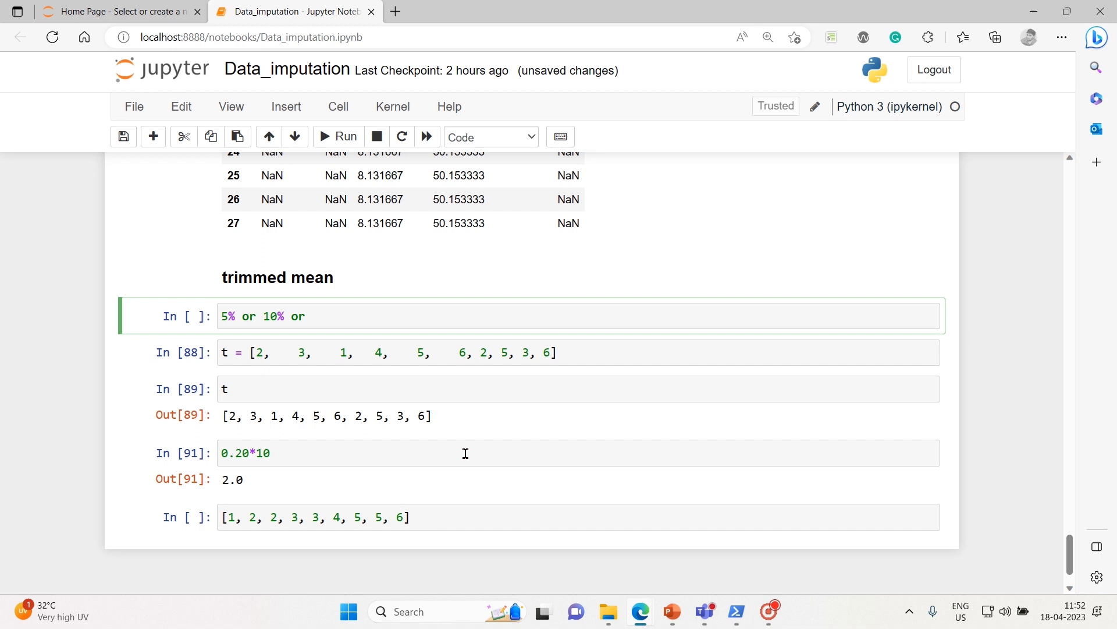
pyautogui.write('20%')
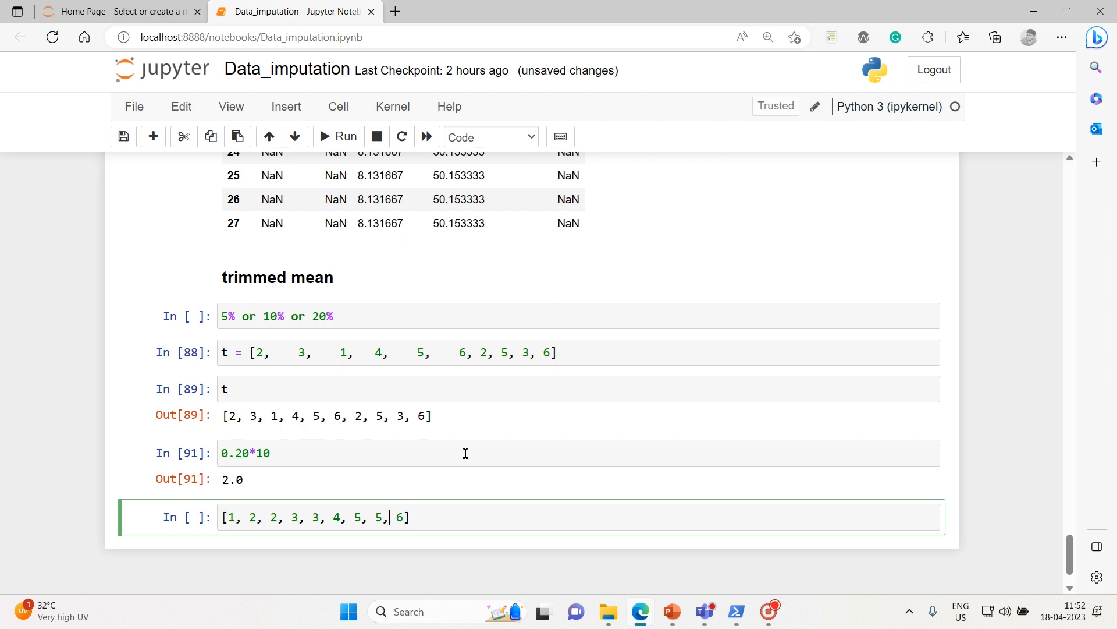
pyautogui.moveTo(383, 517); pyautogui.dragTo(250, 517)
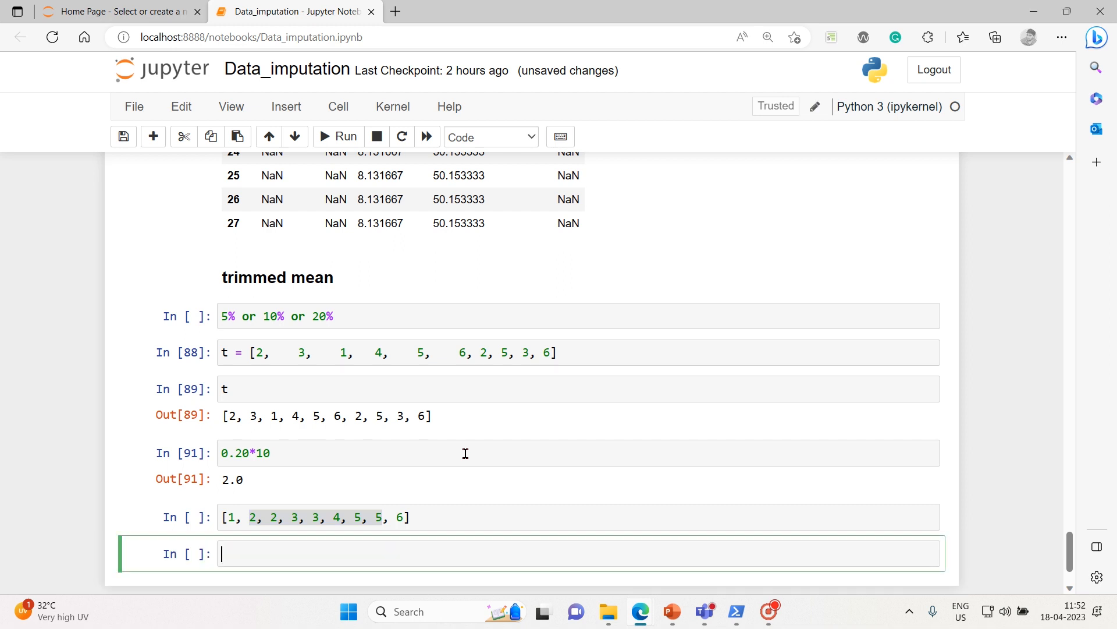
# Step: Define trun = [2, 2, 3, 3, 4, 5, 5] and display it
pyautogui.write('t')
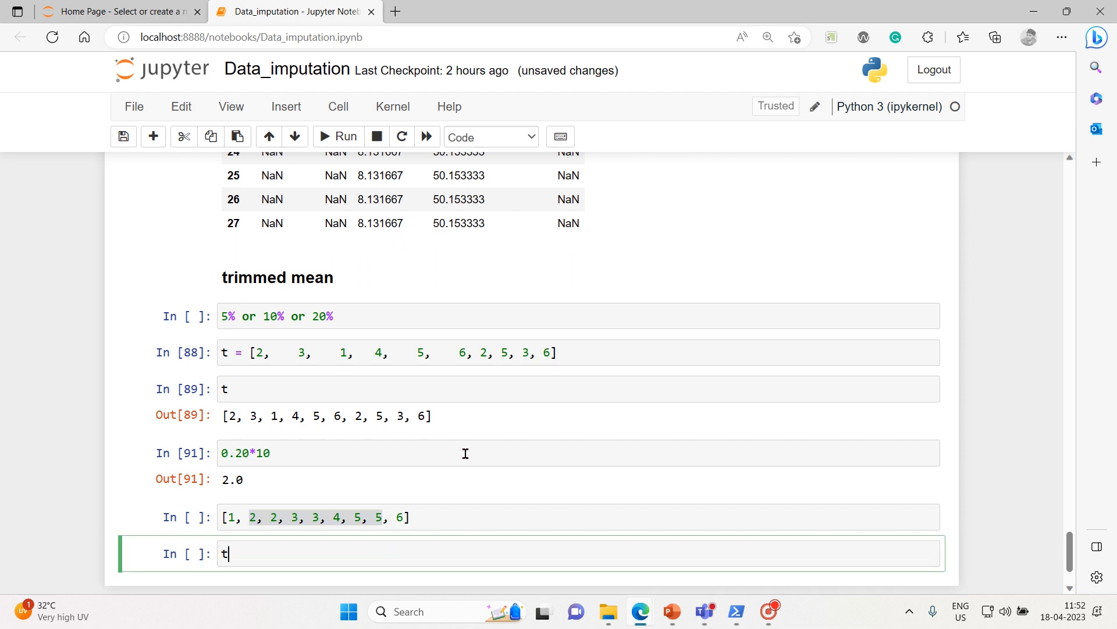
pyautogui.write('run')
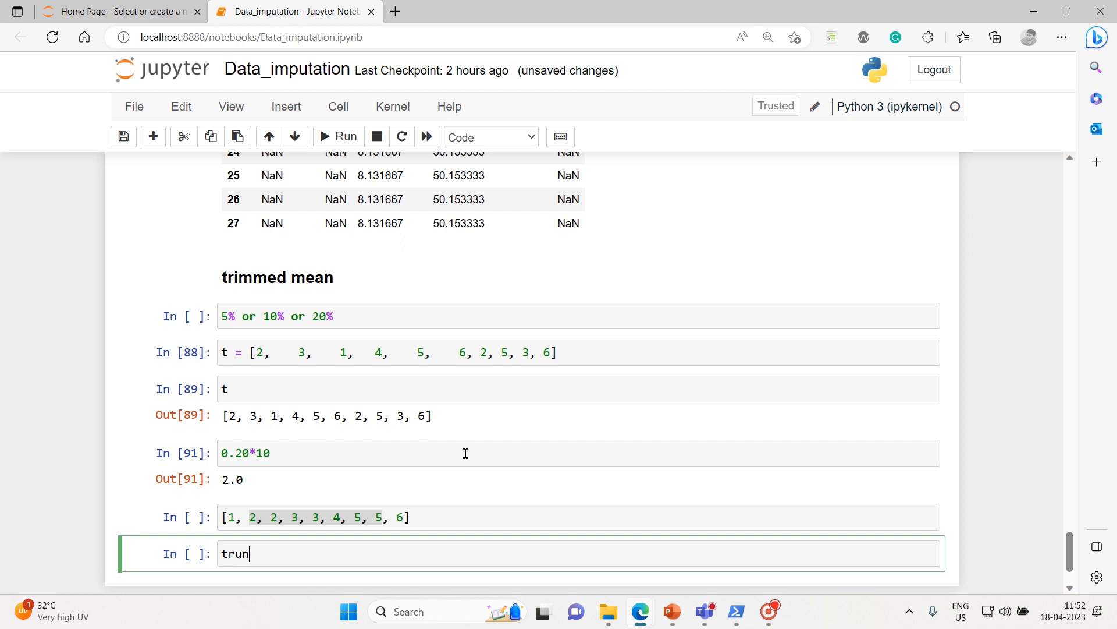
pyautogui.write('=')
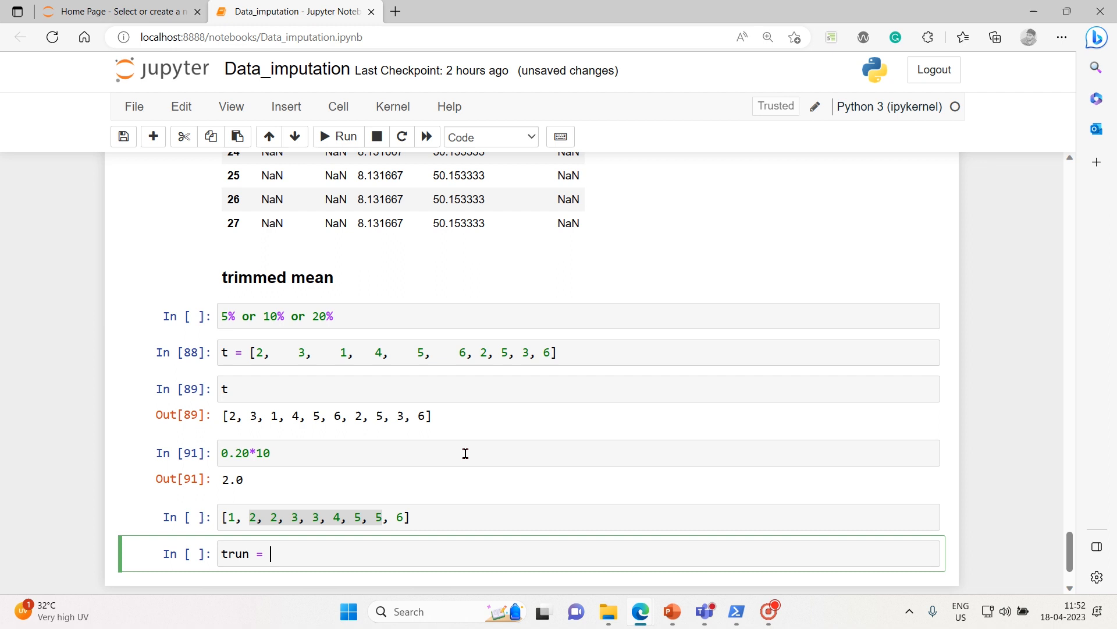
pyautogui.write('[2, 2, 3, 3, 4, 5, 5]')
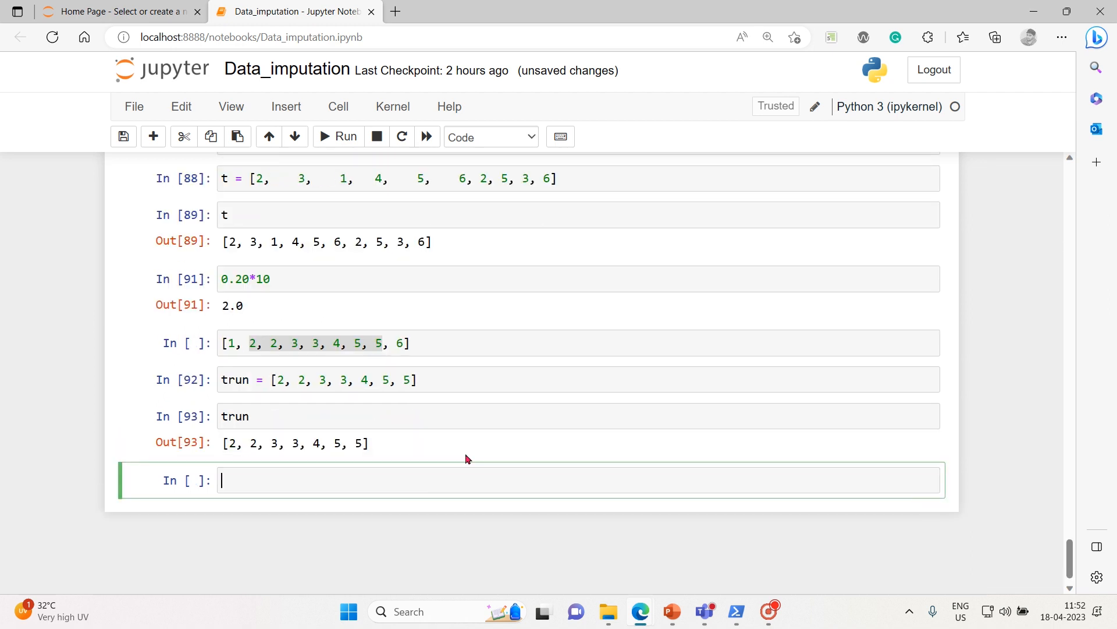
pyautogui.write('trun')
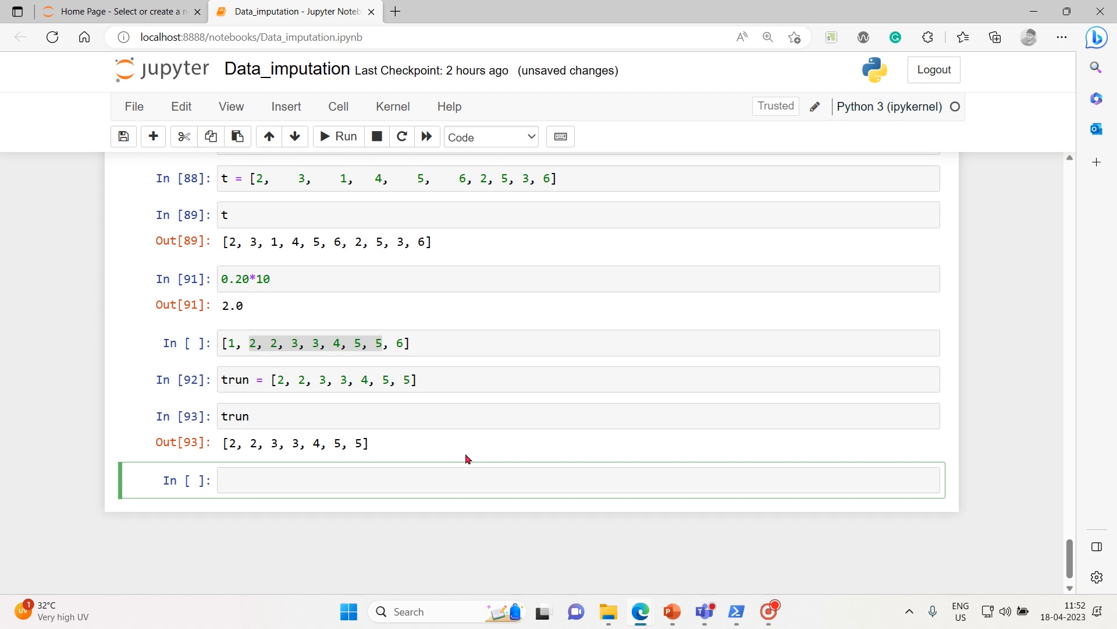
# Step: Switch from the notebook to the Impute Mean/Median/Mode slide
pyautogui.moveTo(229, 442); pyautogui.dragTo(368, 443)
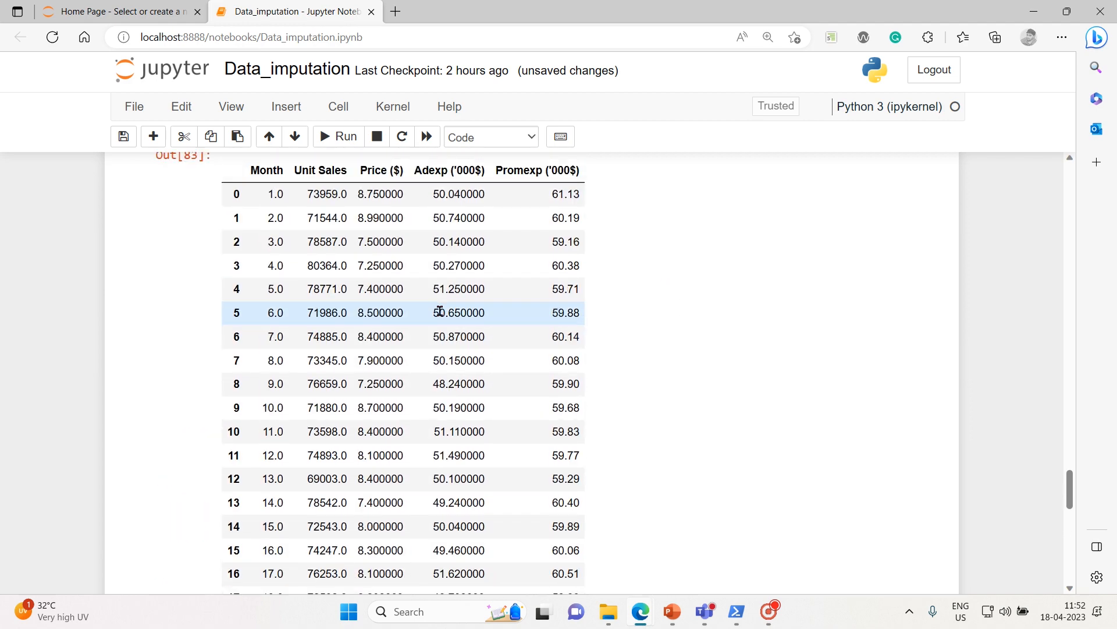
pyautogui.scroll(-3)
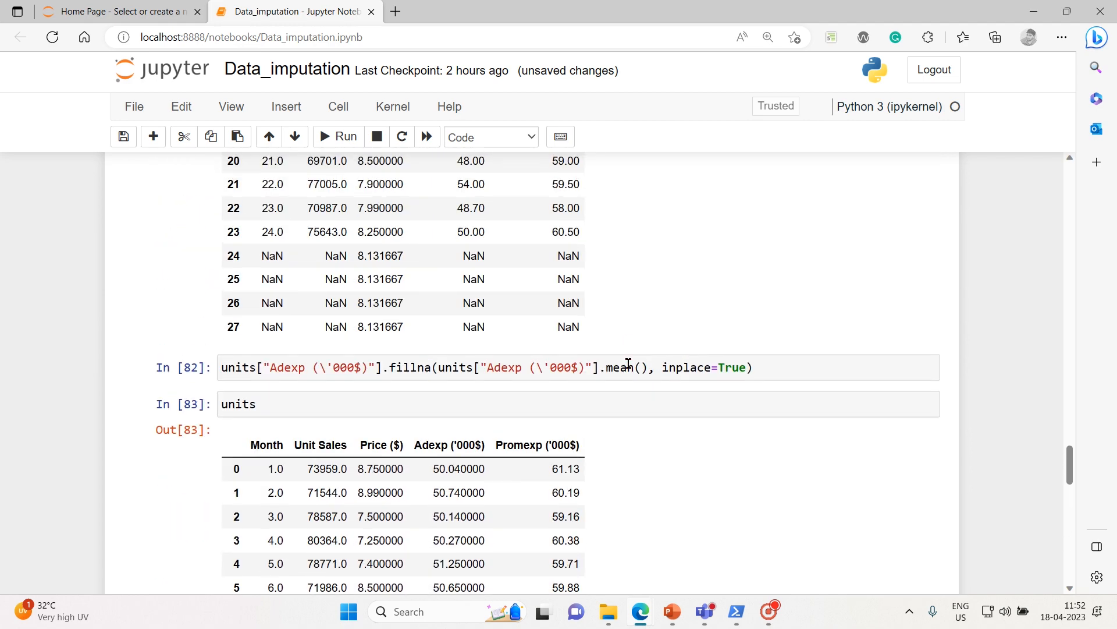
pyautogui.moveTo(711, 612)
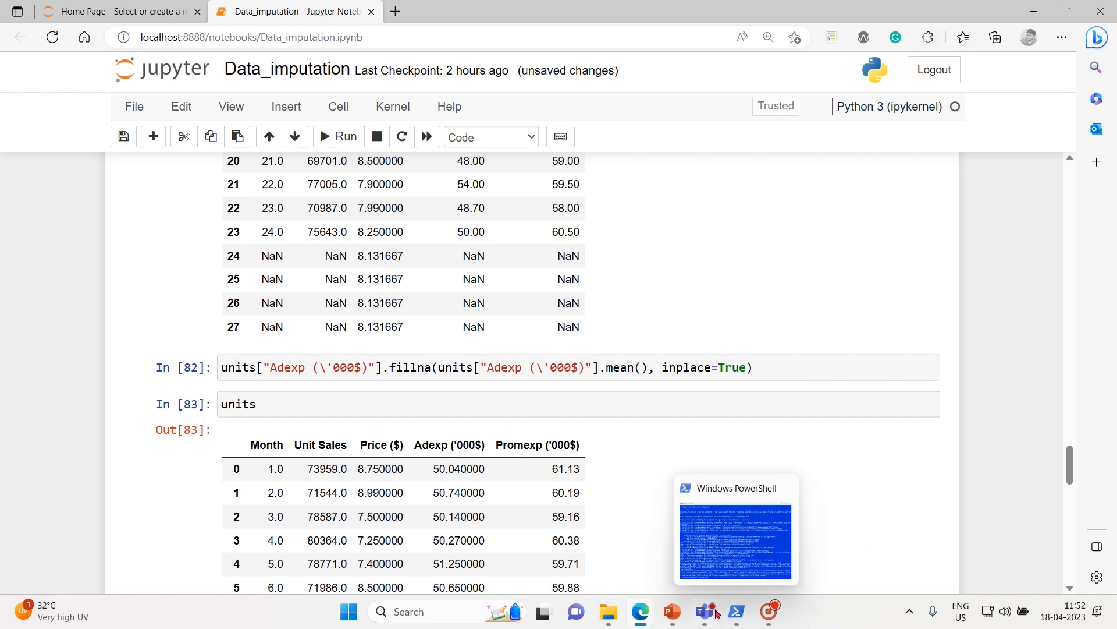
pyautogui.click(349, 612)
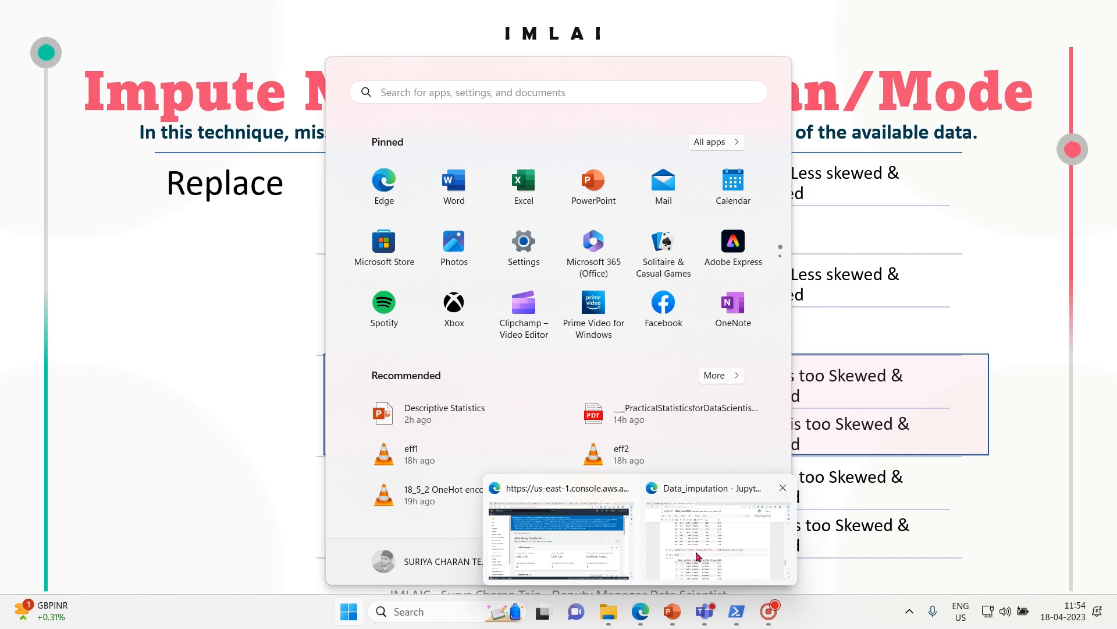
# Step: Return to the notebook and start a 'Median imputation' heading in the last empty cell
pyautogui.click(718, 538)
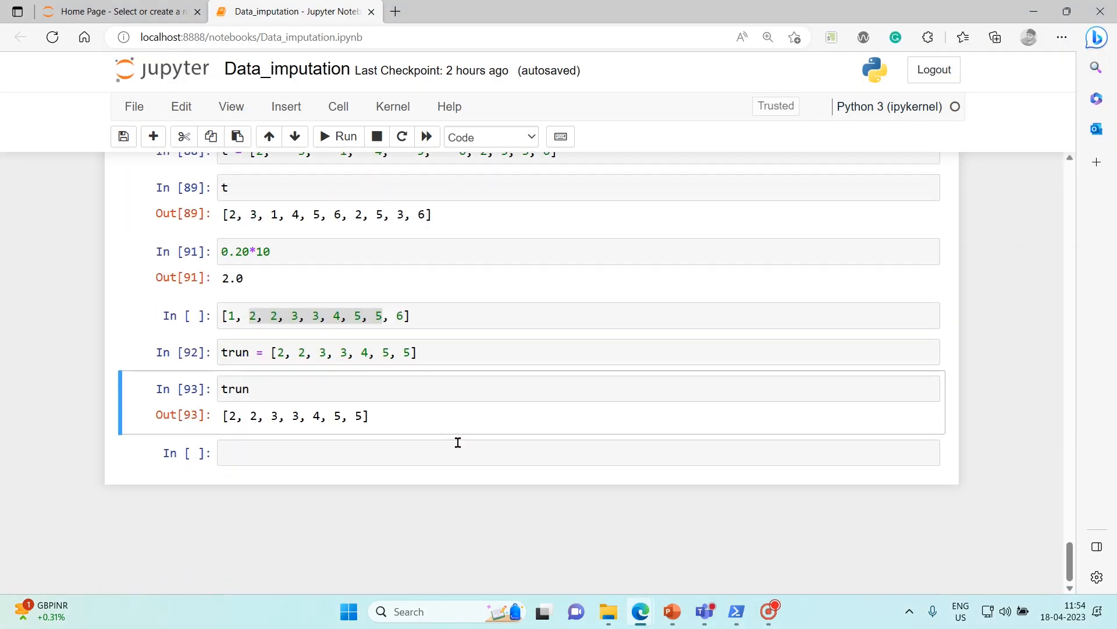
pyautogui.click(458, 452)
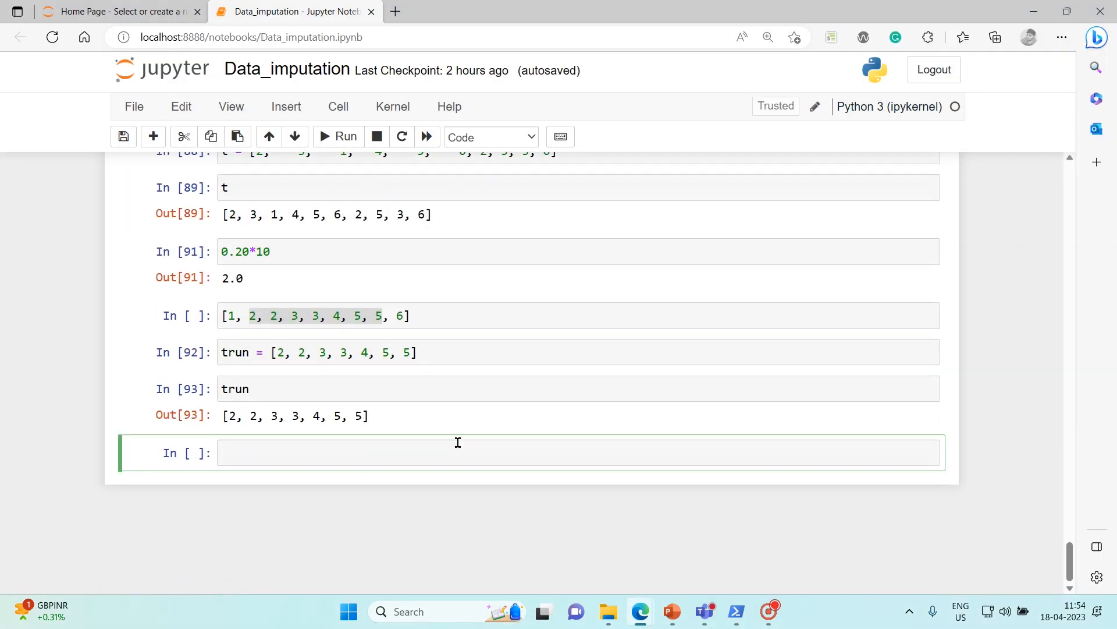
pyautogui.write('Median imputation')
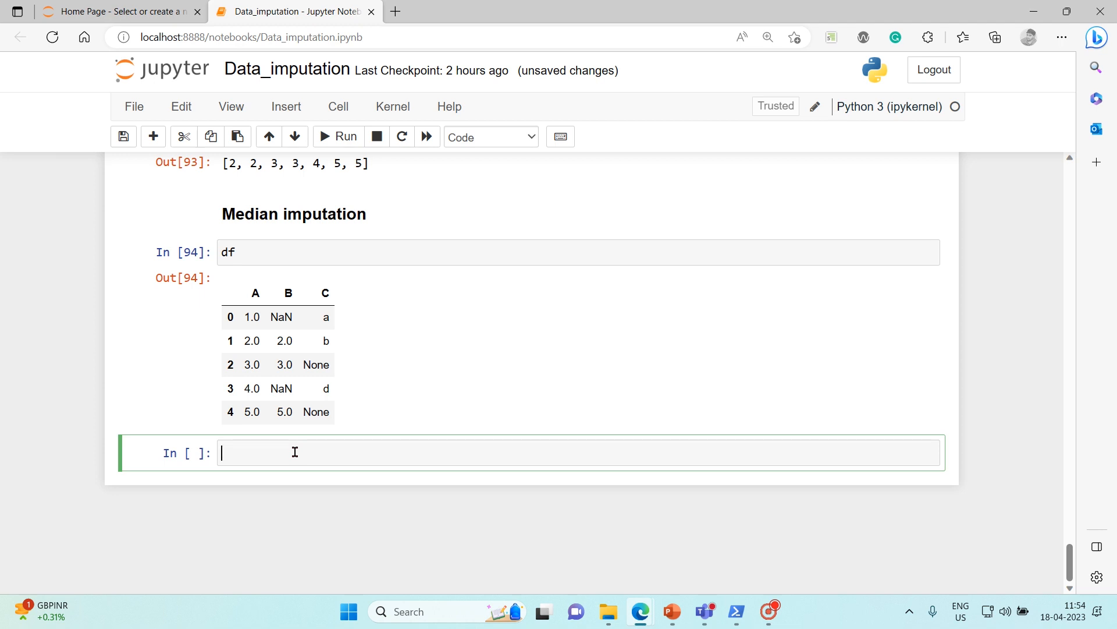
# Step: Write and run df["B"].fillna(df['B'].median, inplace=True), producing a pandas traceback
pyautogui.write('df[""]')
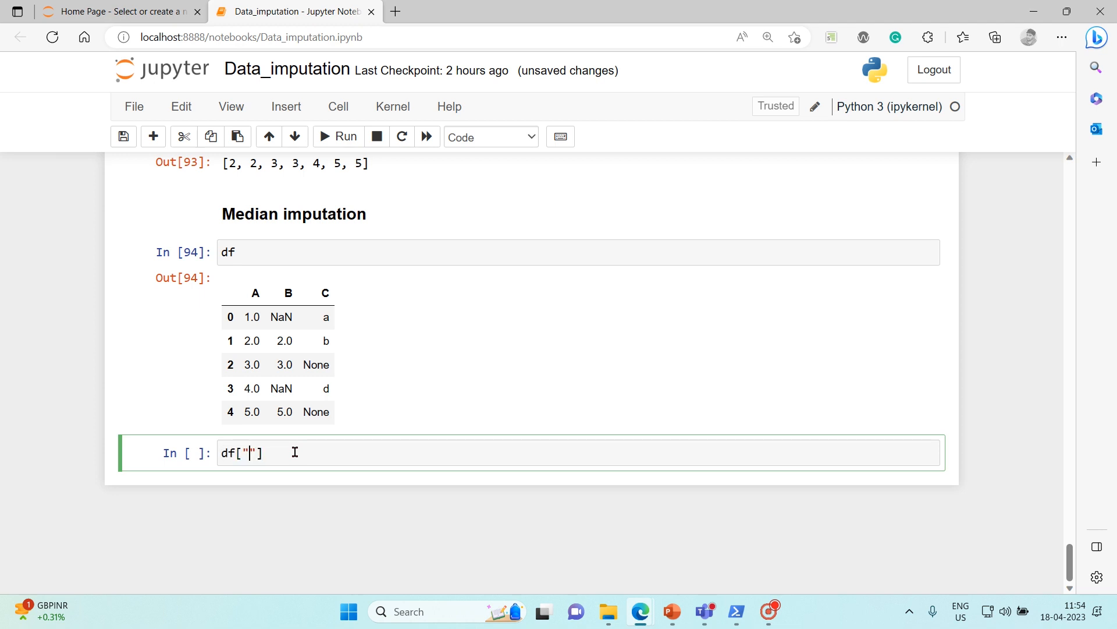
pyautogui.write('B')
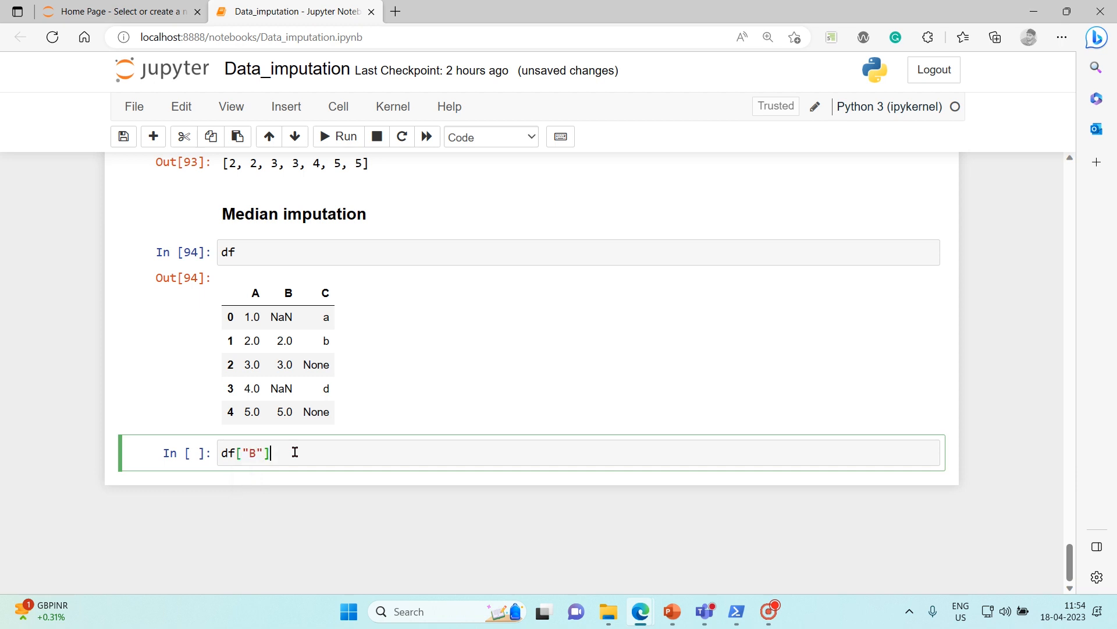
pyautogui.write('.fill')
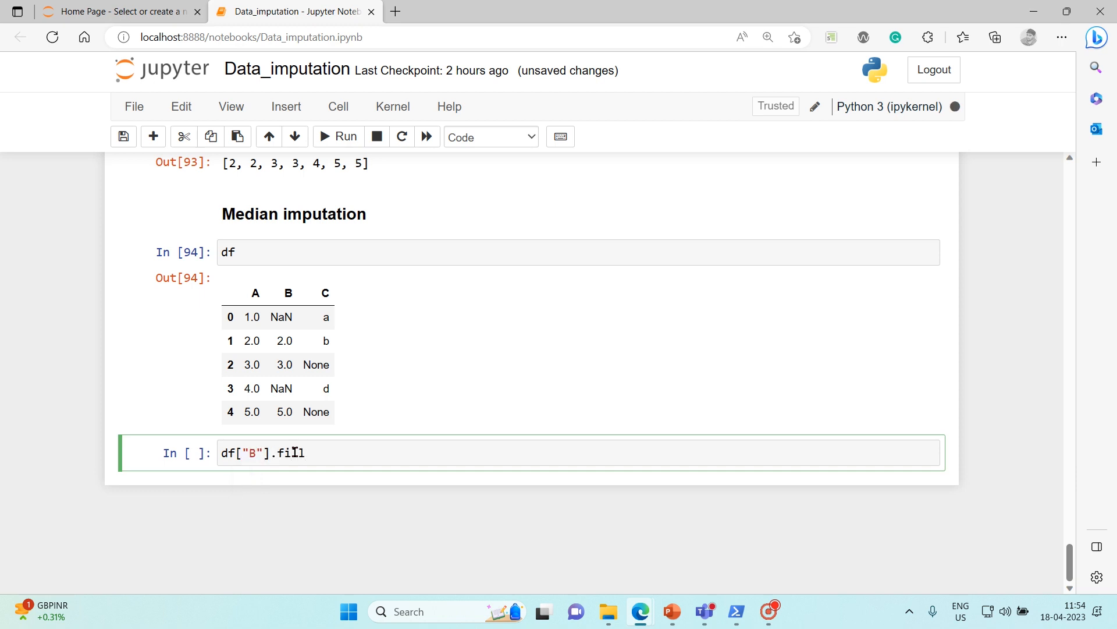
pyautogui.write('na')
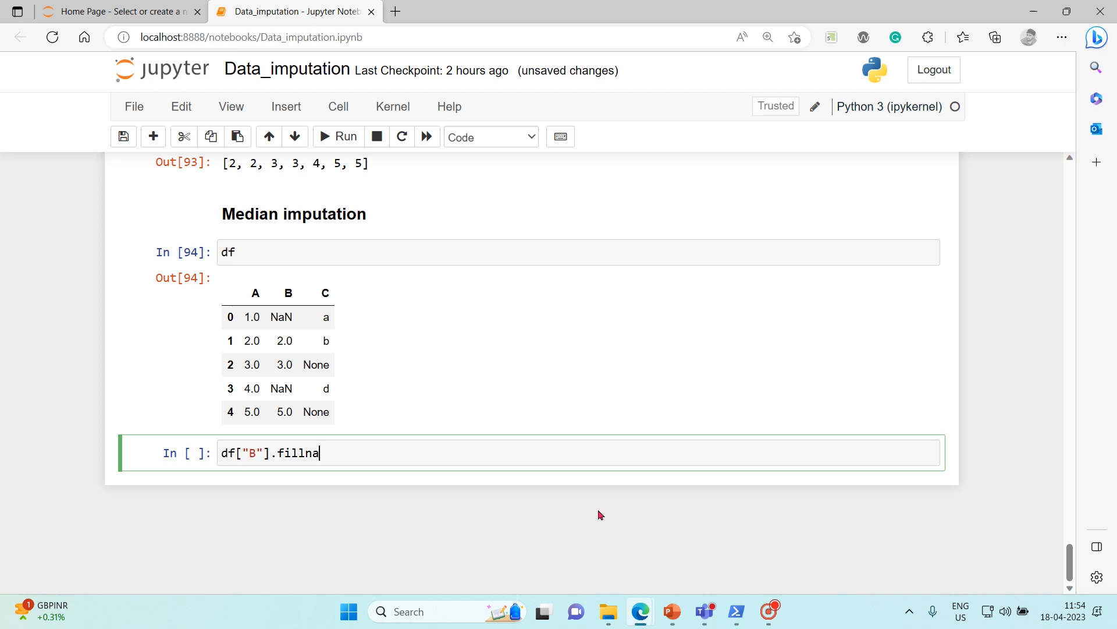
pyautogui.write('()')
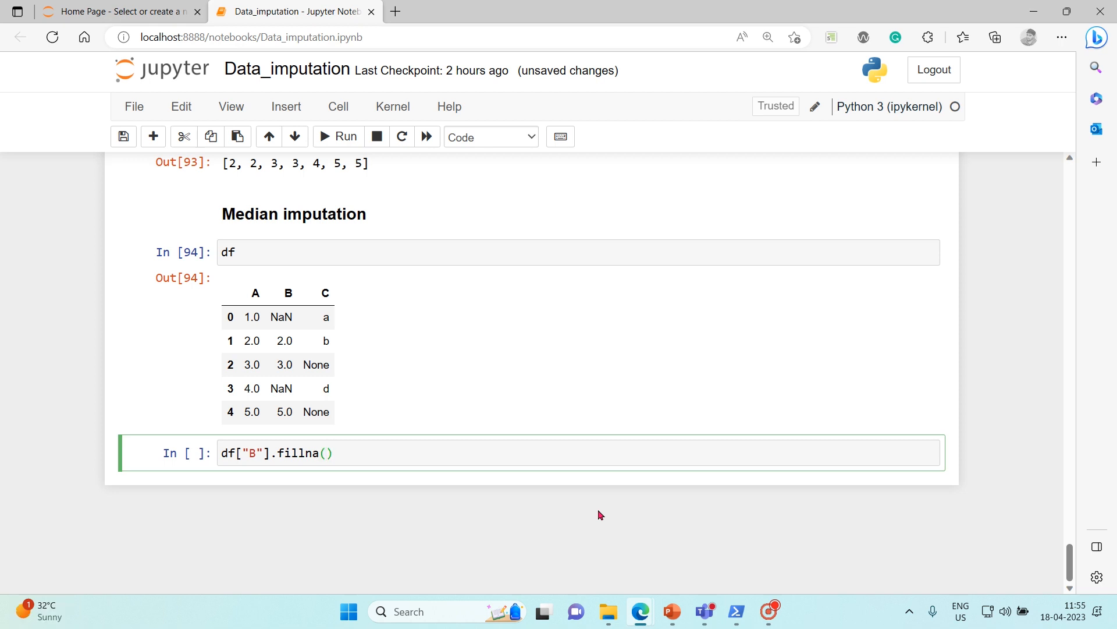
pyautogui.write('df')
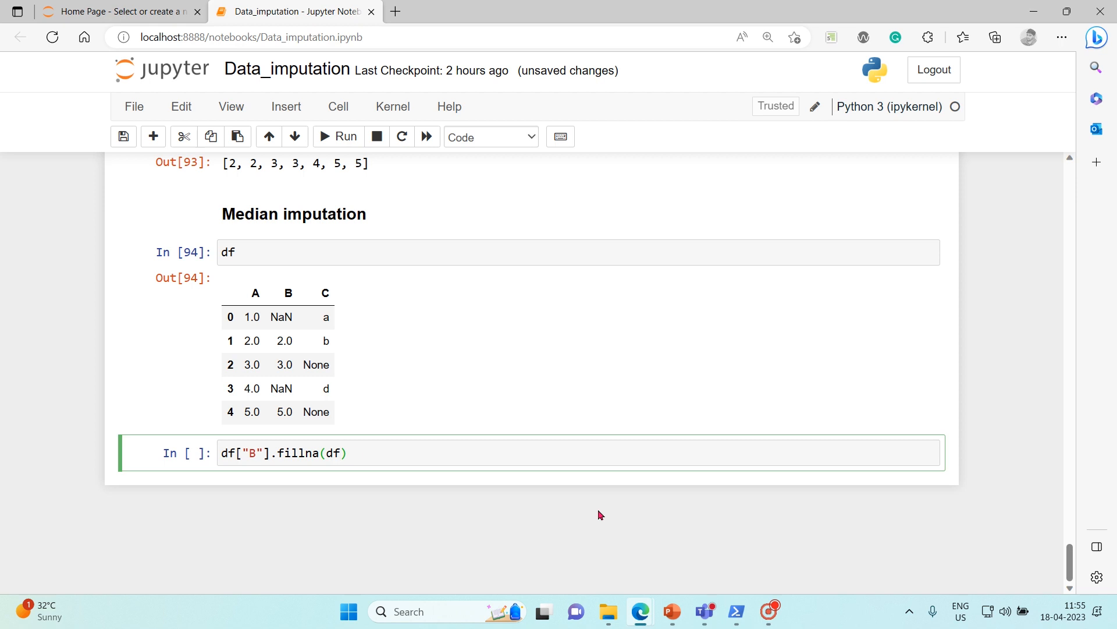
pyautogui.write('[]')
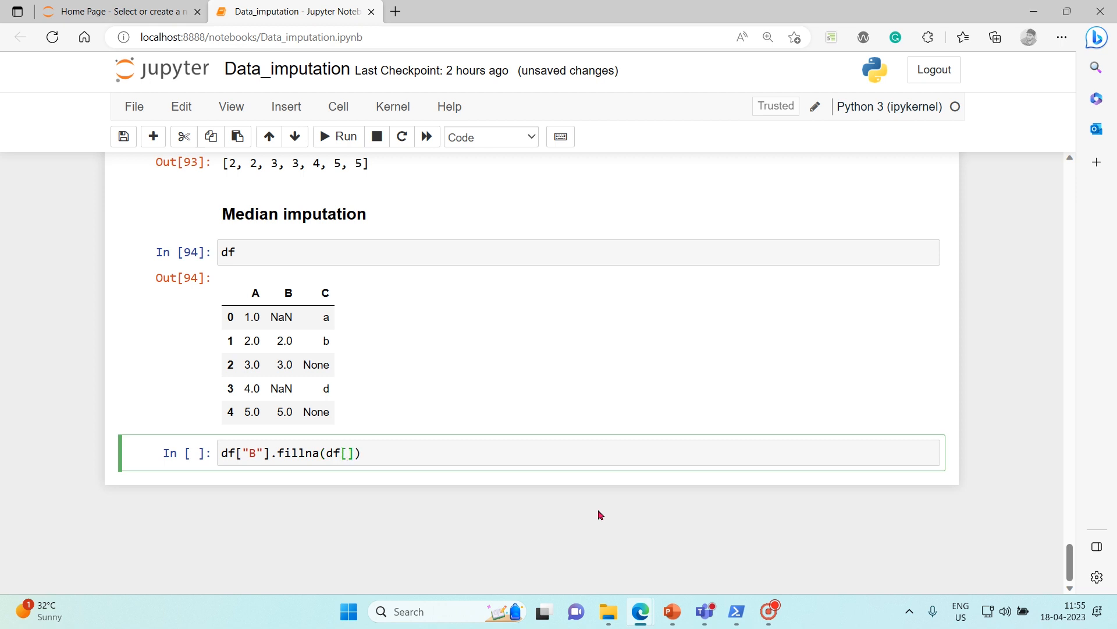
pyautogui.write("'B'")
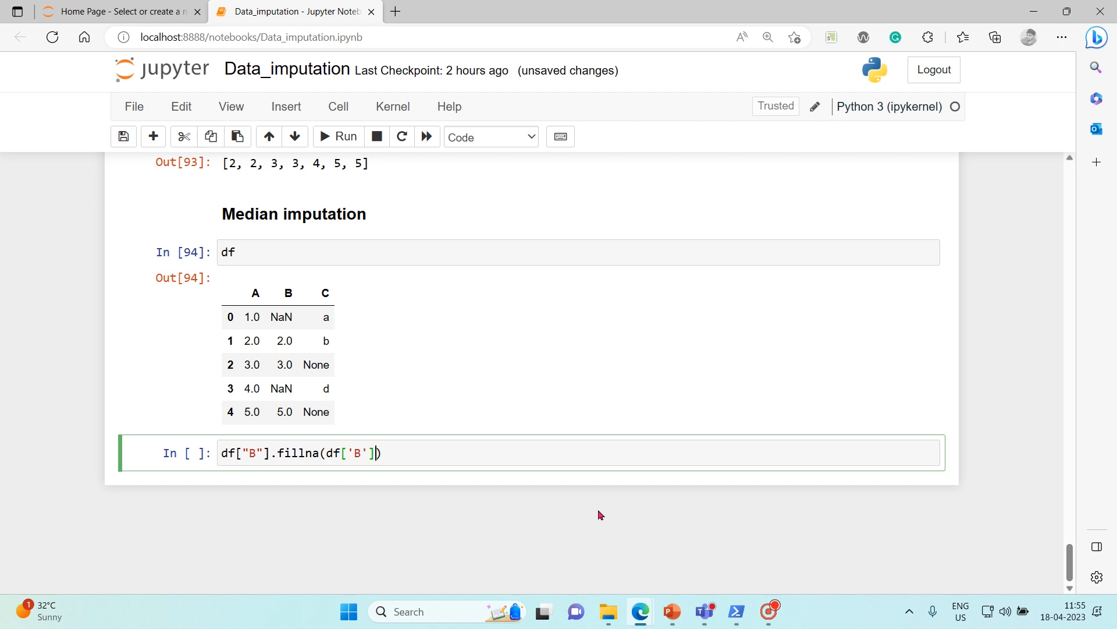
pyautogui.write('.median')
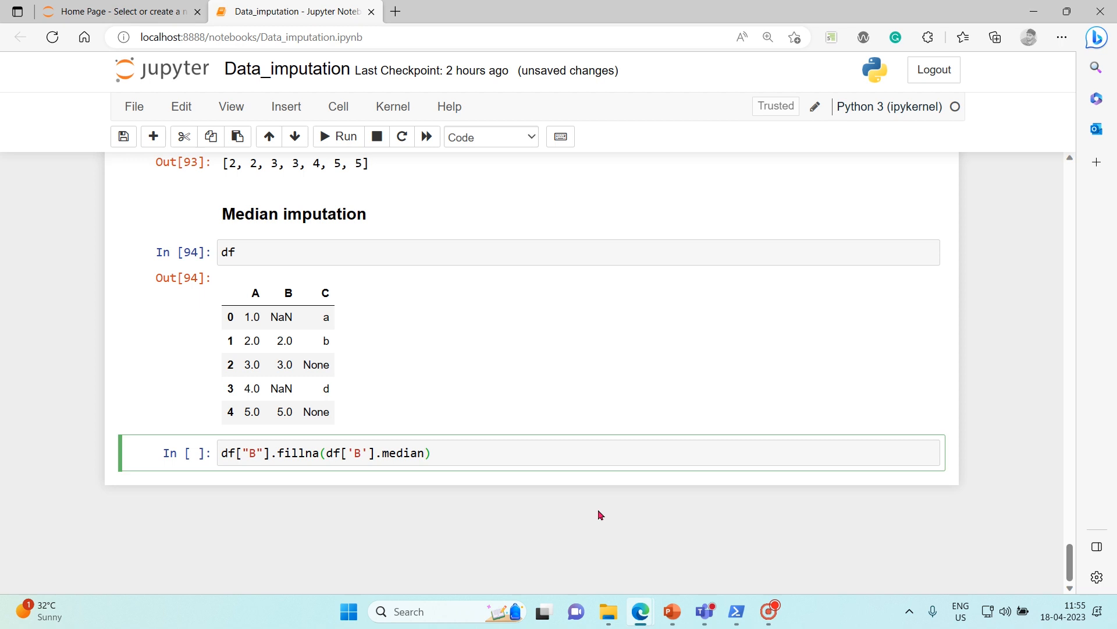
pyautogui.write(', in')
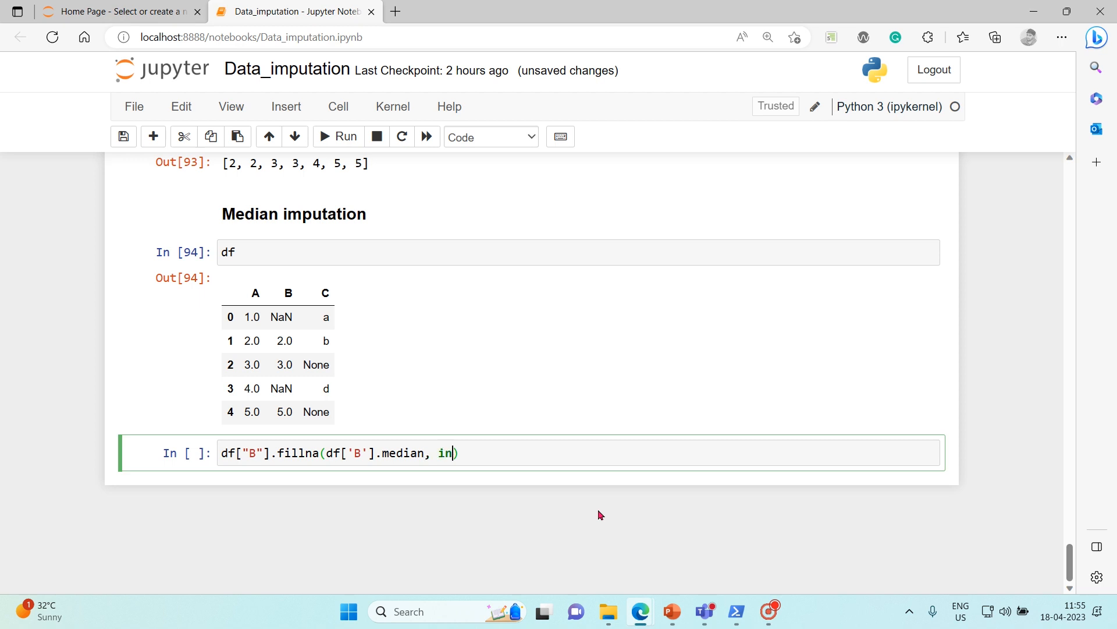
pyautogui.write('place=T')
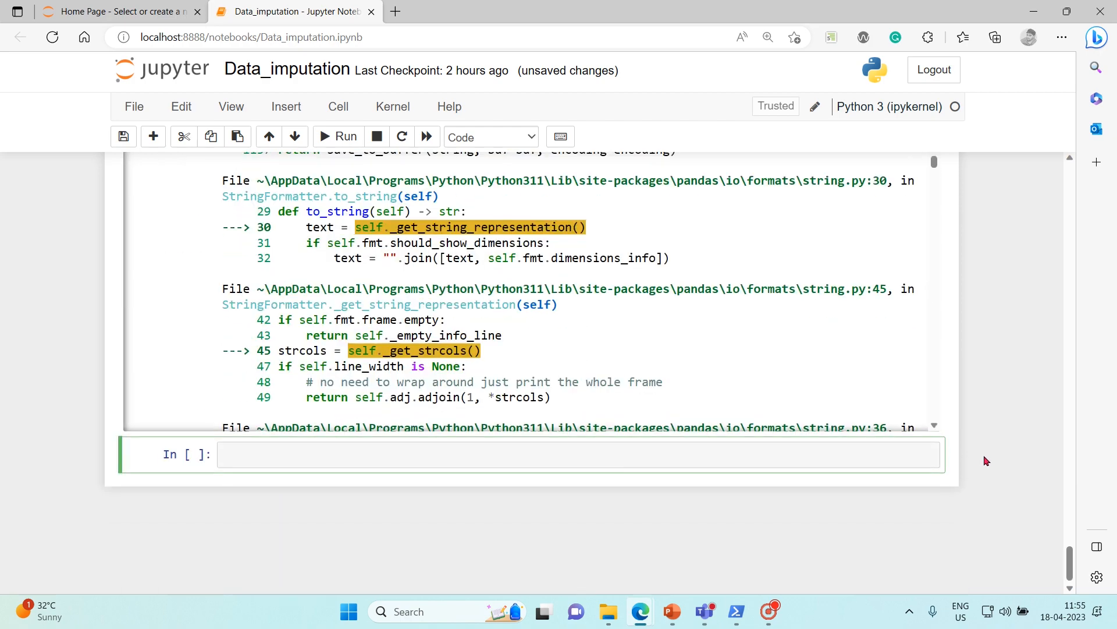
# Step: Add () after median, rerun, and clear out the erroring fillna and df cells
pyautogui.scroll(-3)
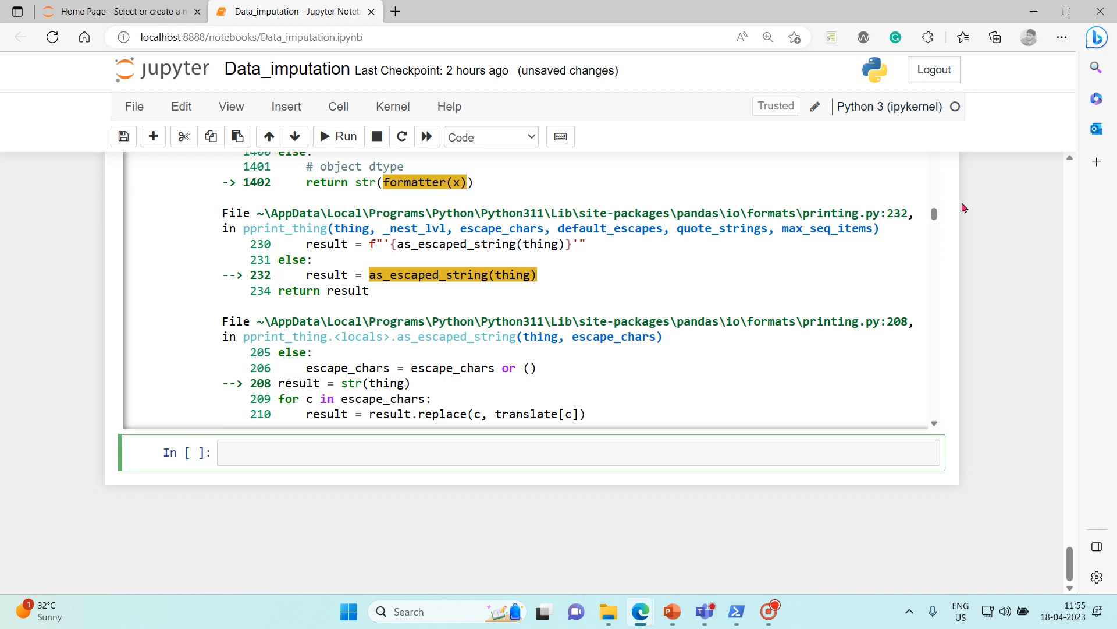
pyautogui.scroll(-3)
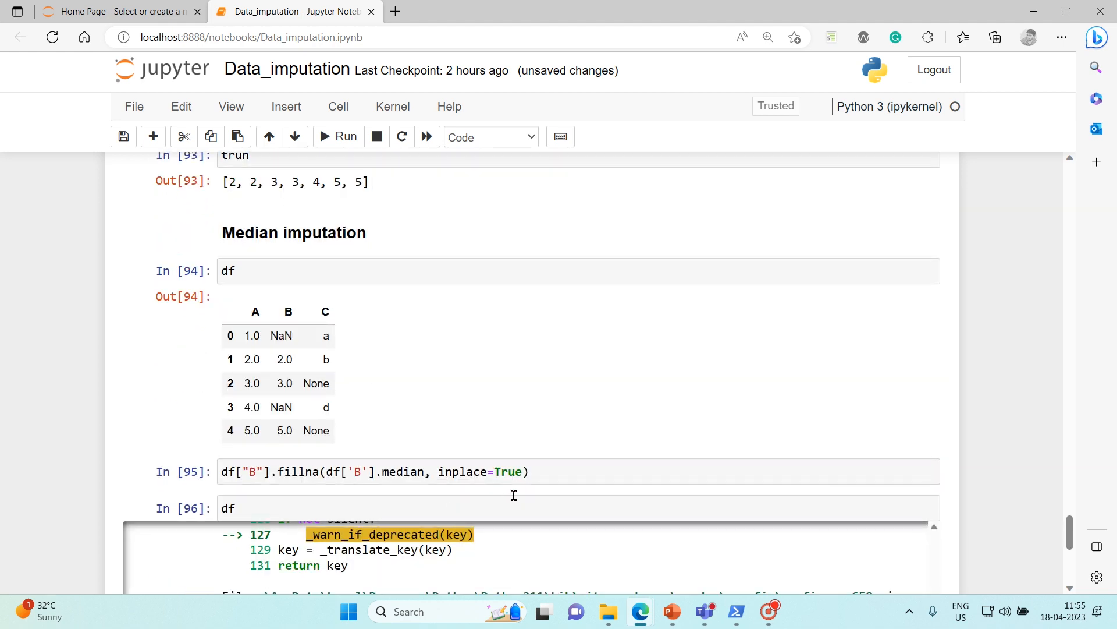
pyautogui.click(394, 471)
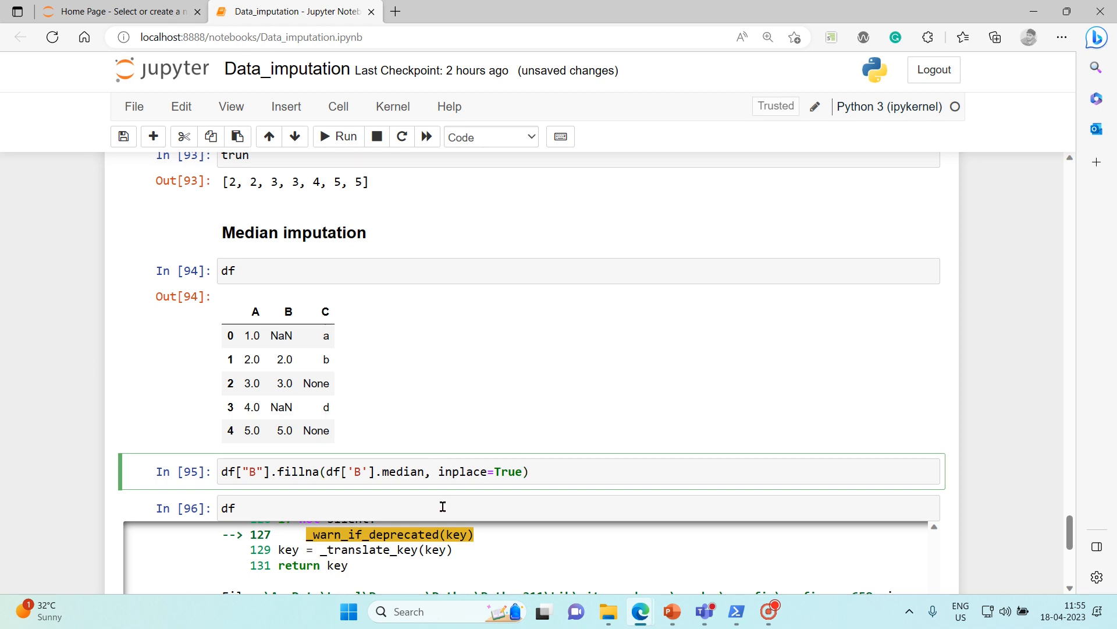
pyautogui.write('()')
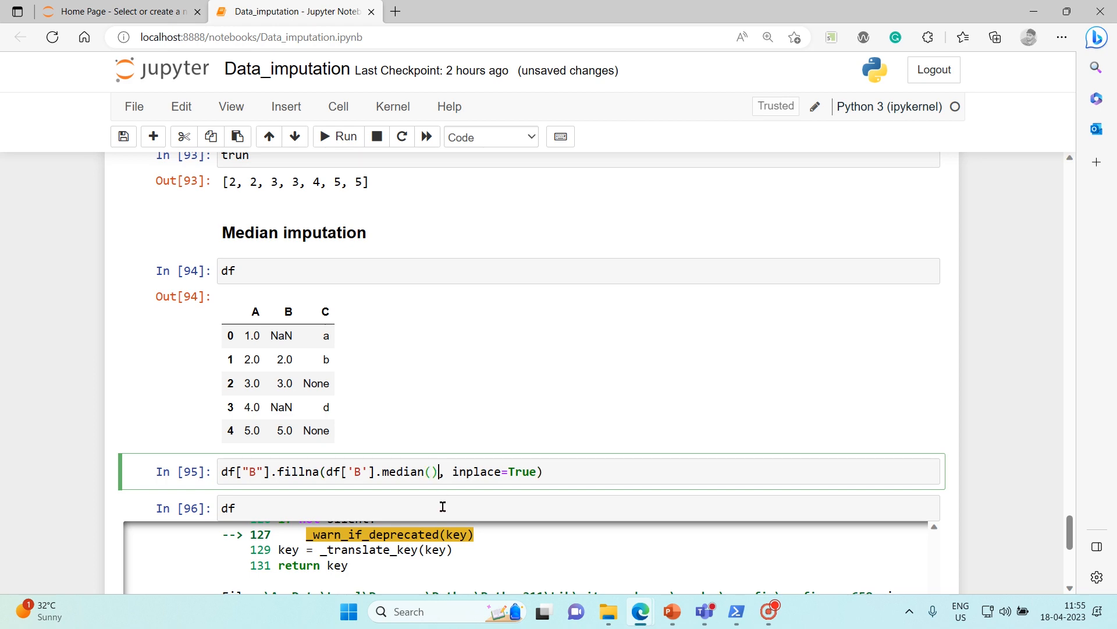
pyautogui.click(344, 136)
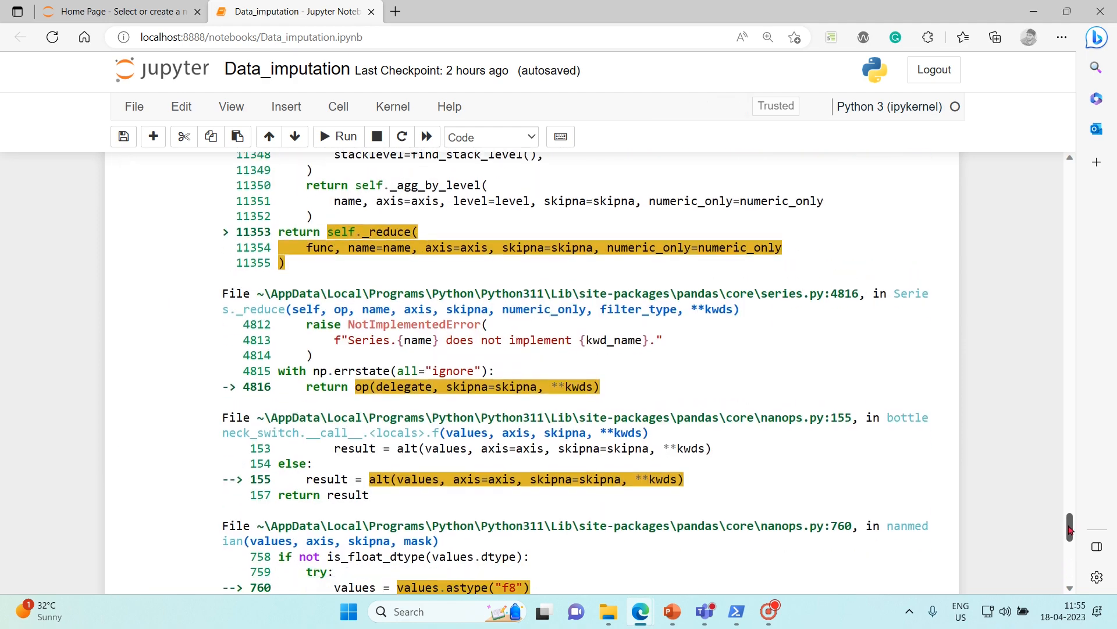
pyautogui.scroll(-3)
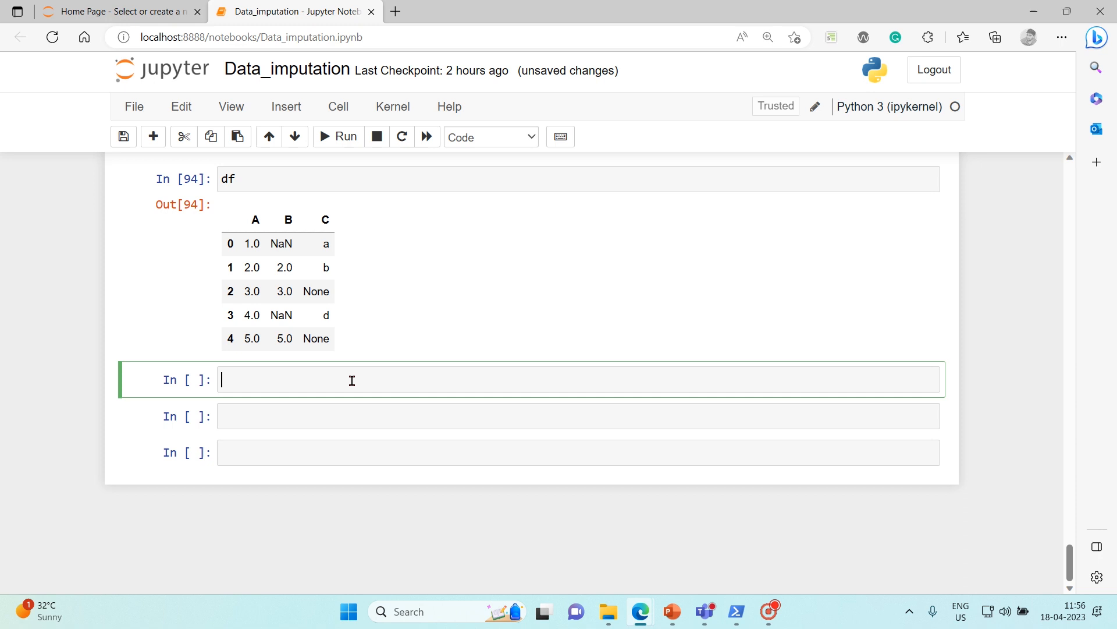
# Step: Restart the kernel and type df["B"].fillna(df['B'].median(), inplace=True) below df
pyautogui.click(401, 136)
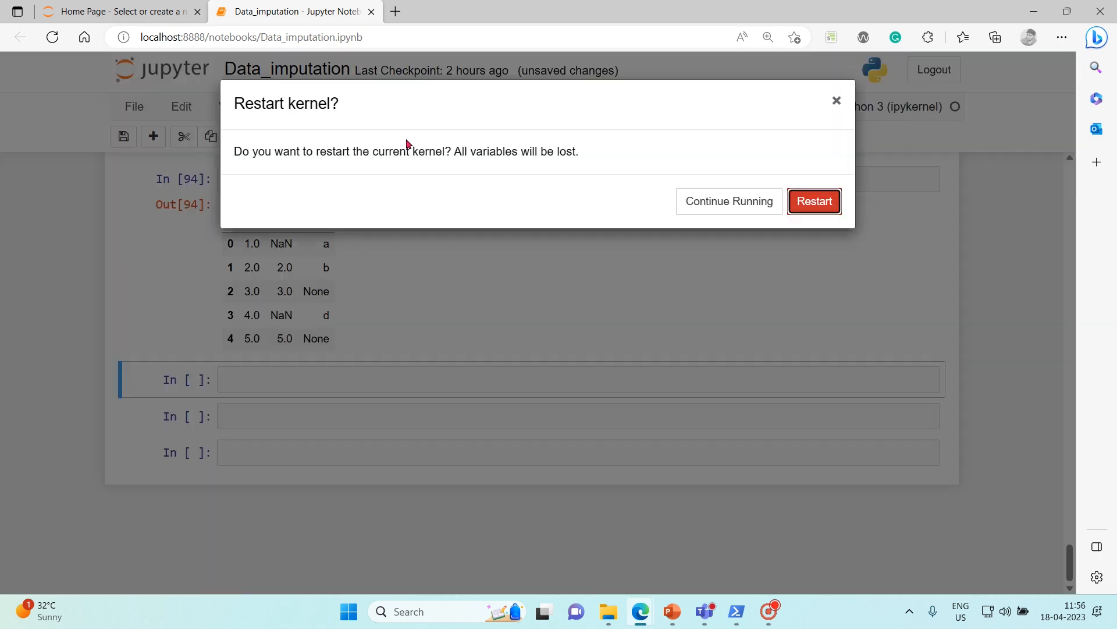
pyautogui.click(814, 201)
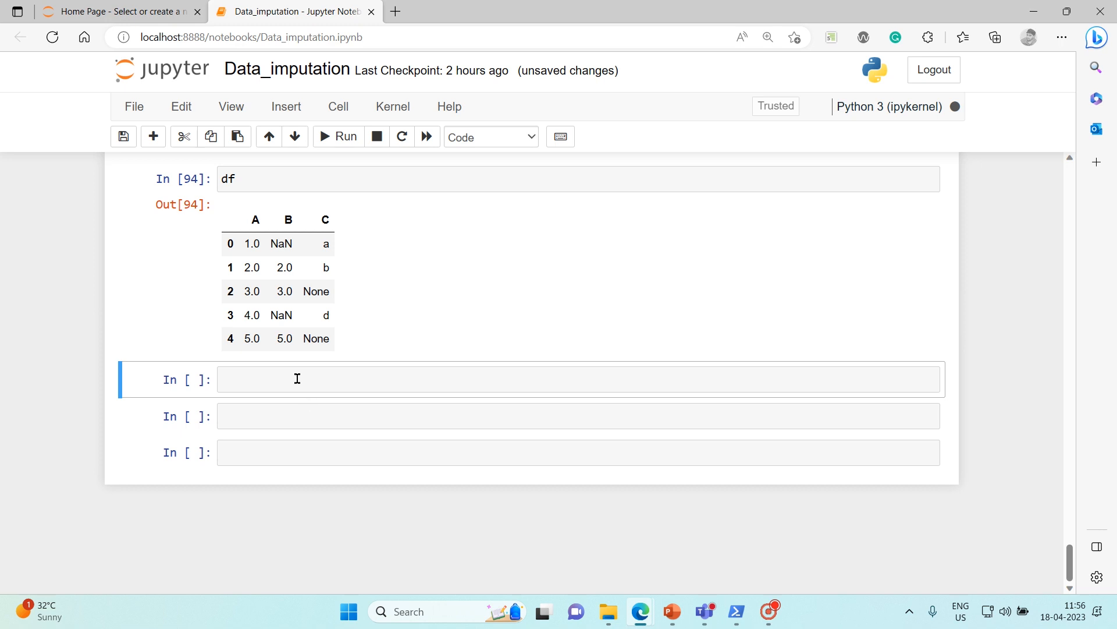
pyautogui.write('df["B"].fillna(df[\'B\'].median(), inplace=True)')
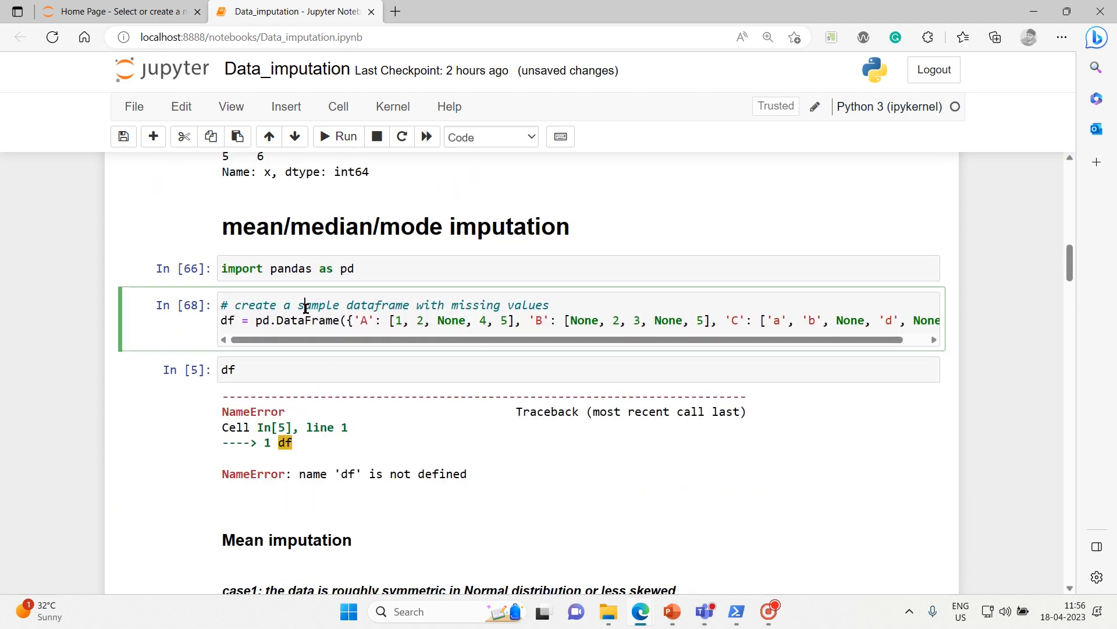
# Step: Rerun all notebook cells and enter df to show column B filled with median 3.0
pyautogui.click(344, 138)
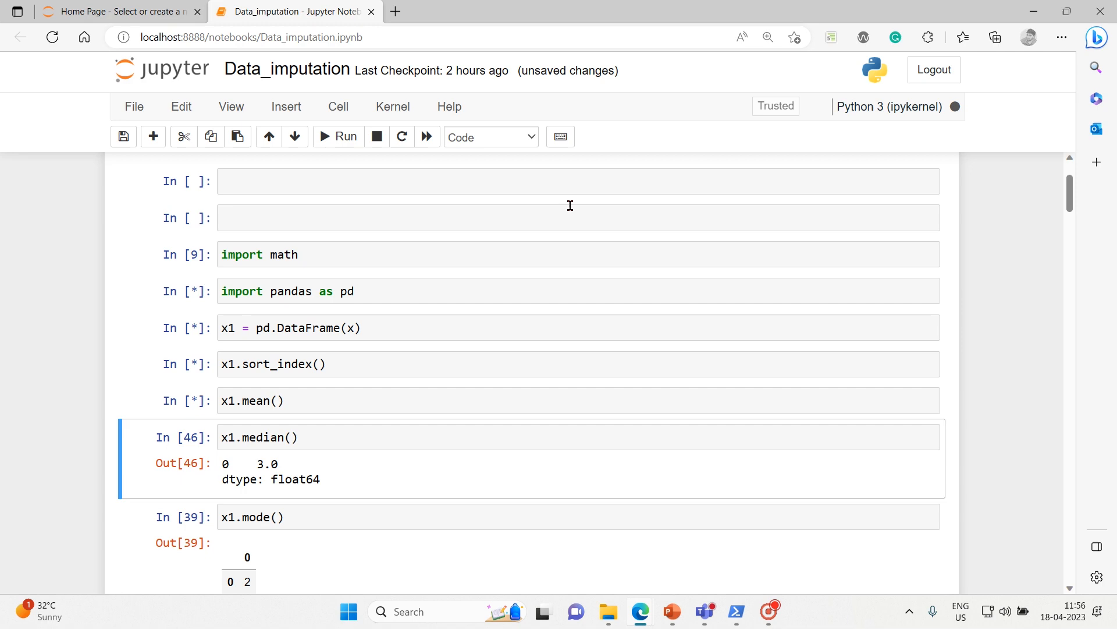
pyautogui.scroll(-3)
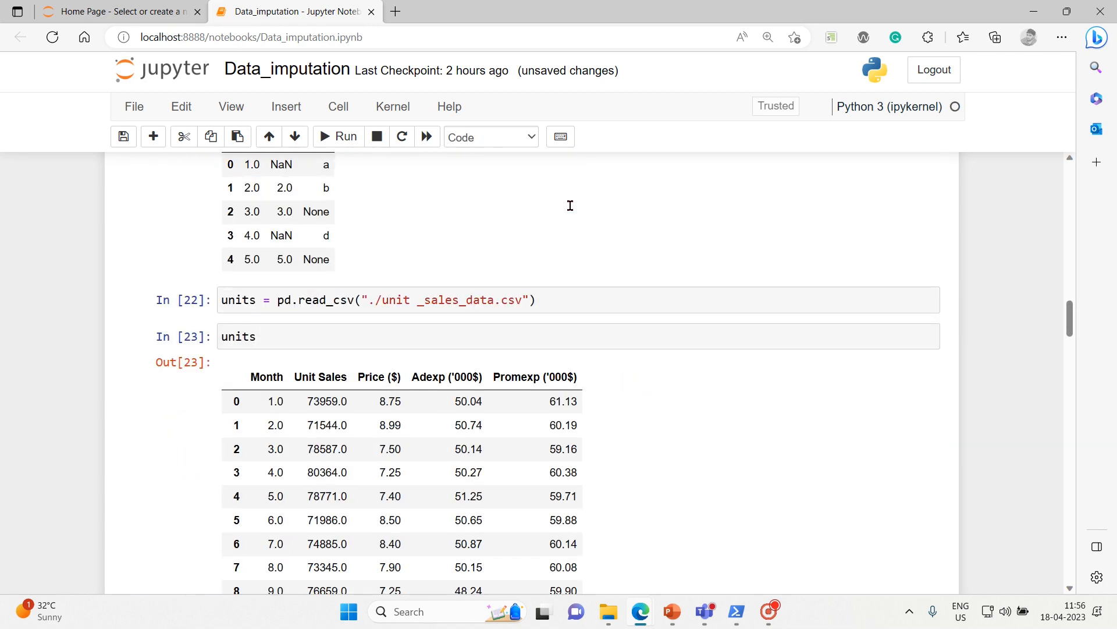
pyautogui.scroll(-3)
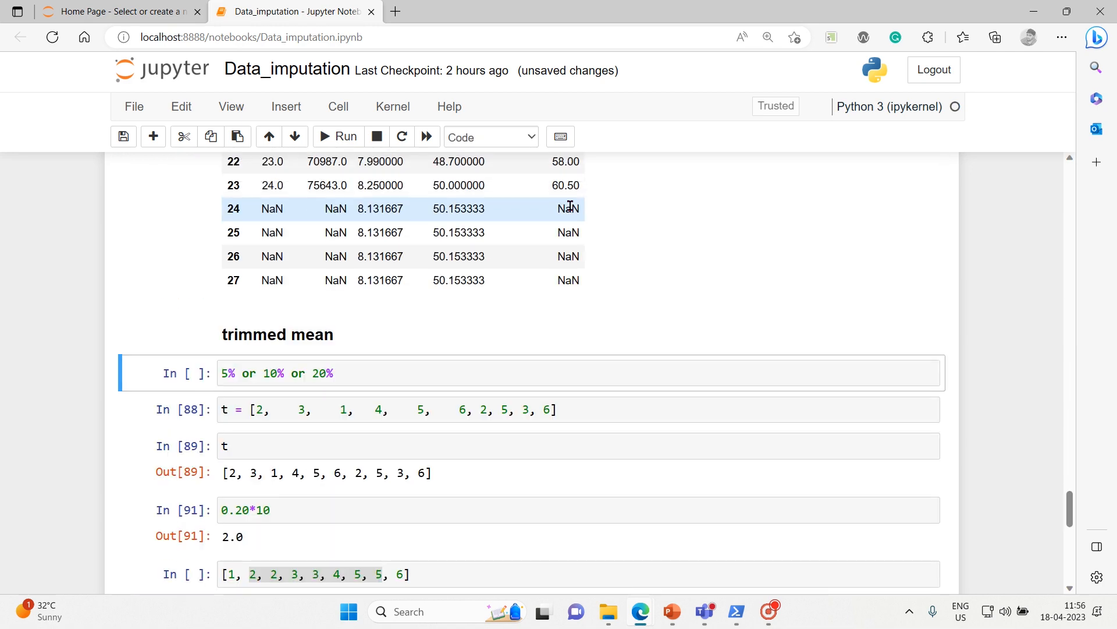
pyautogui.scroll(-3)
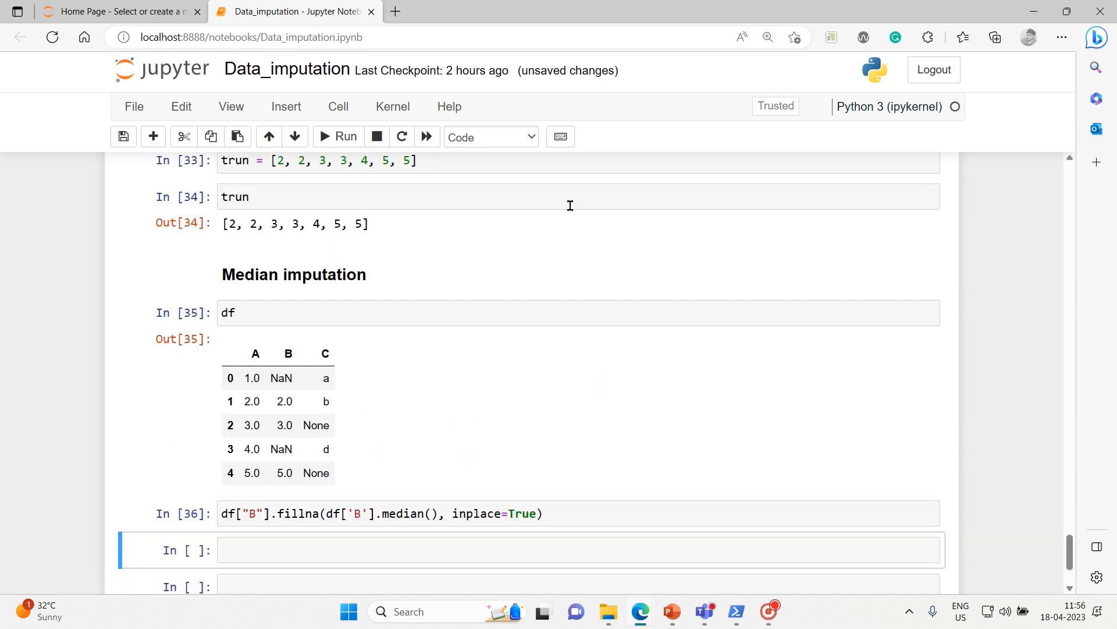
pyautogui.write('df')
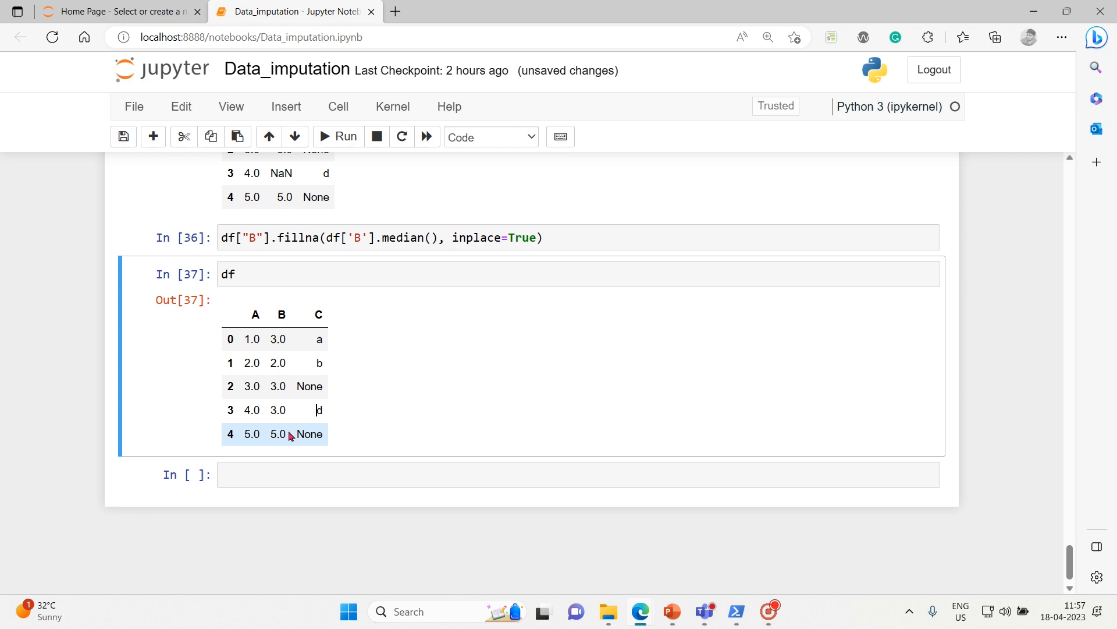
pyautogui.moveTo(282, 339); pyautogui.dragTo(278, 410)
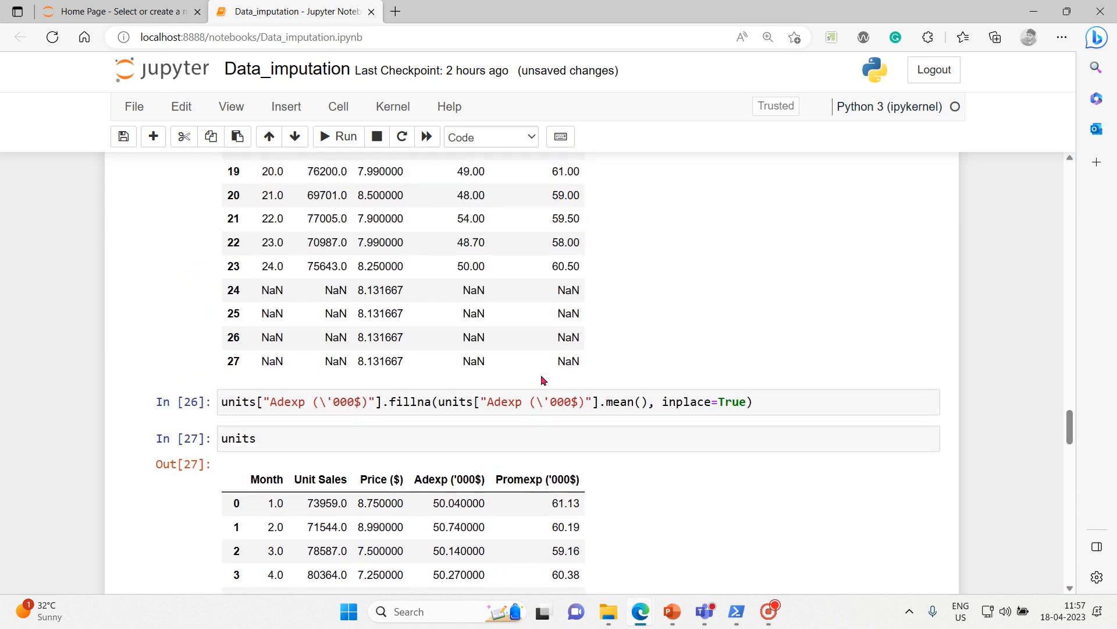
pyautogui.click(769, 401)
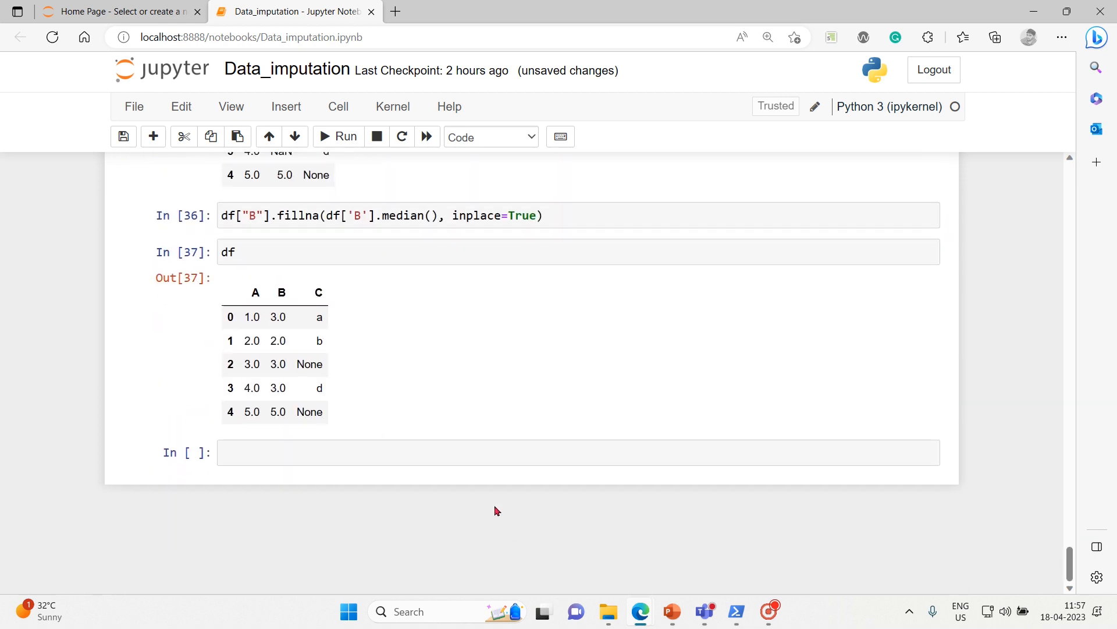
# Step: Adapt the Adexp fillna line to fill units' Promexp ('000$) NaNs with its median
pyautogui.write('units["Adexp (\\\'000$)"].fillna(units["Adexp (\\\'000$)"].mean(), inplace=True)')
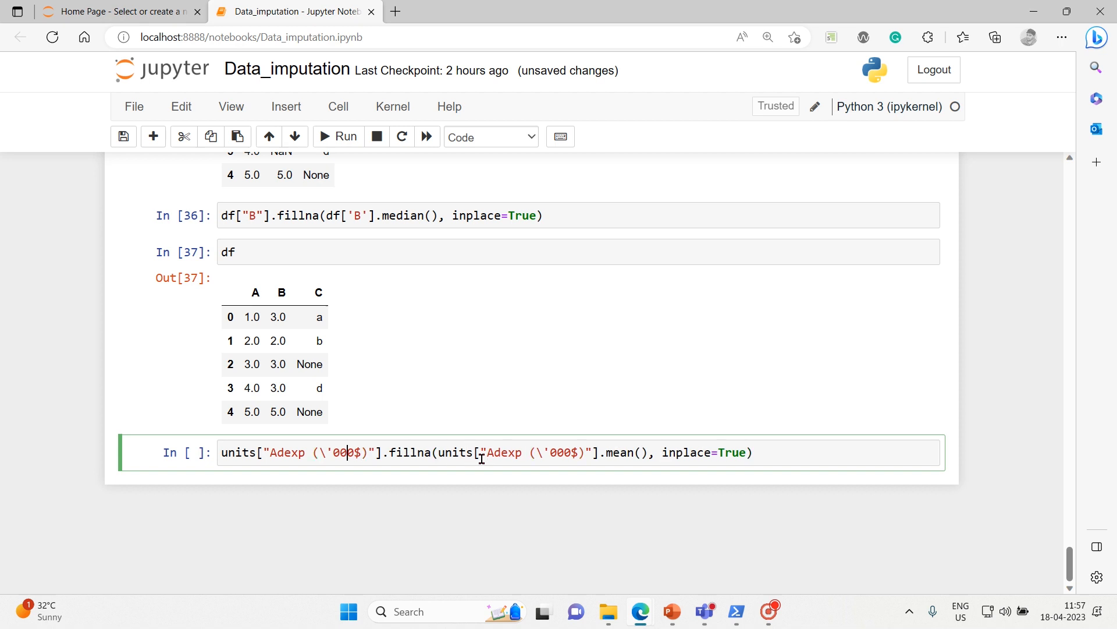
pyautogui.doubleClick(317, 451)
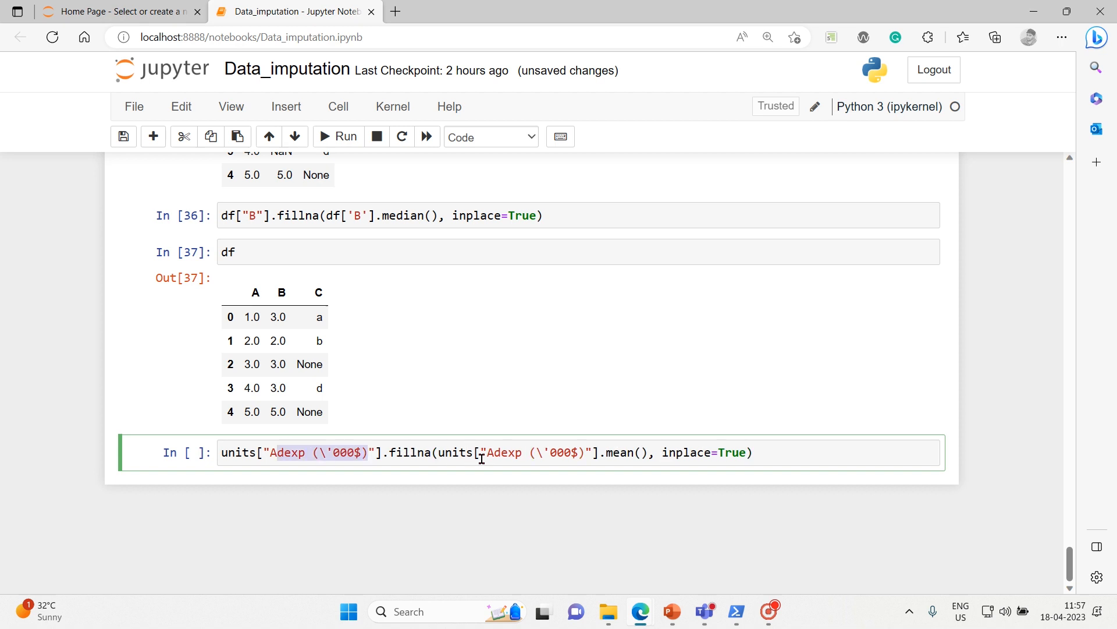
pyautogui.write('P')
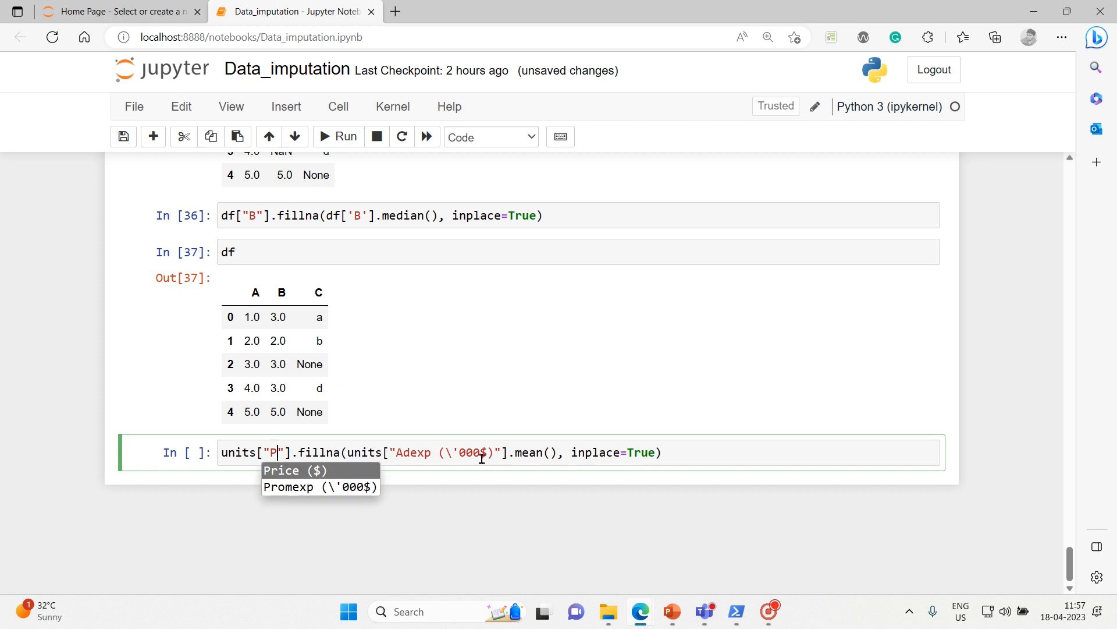
pyautogui.click(320, 486)
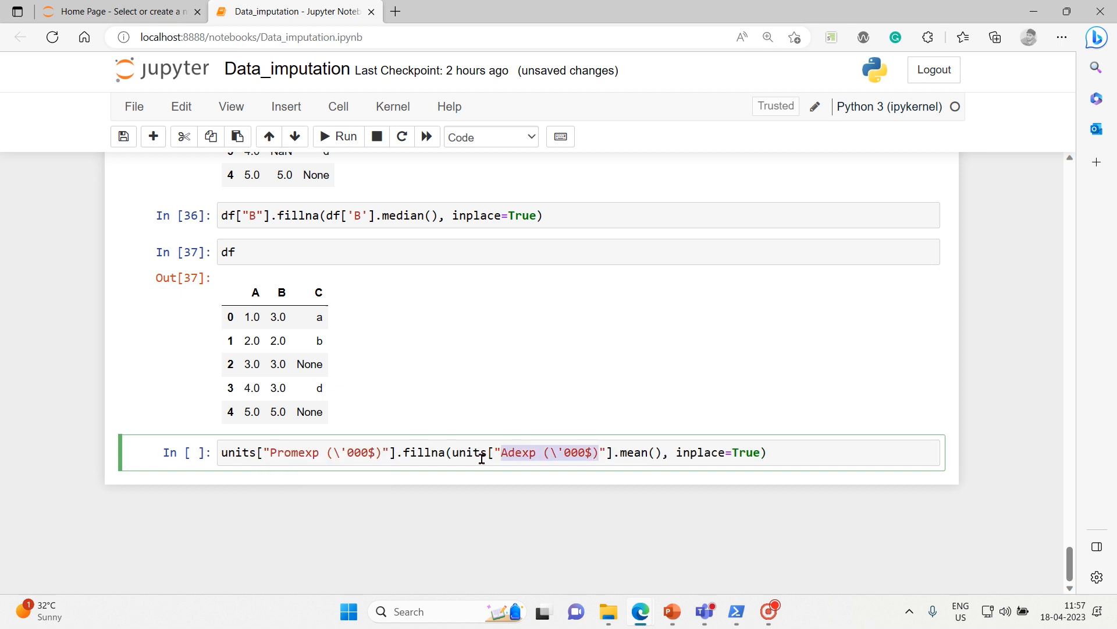
pyautogui.write("Promexp (\\'000$)")
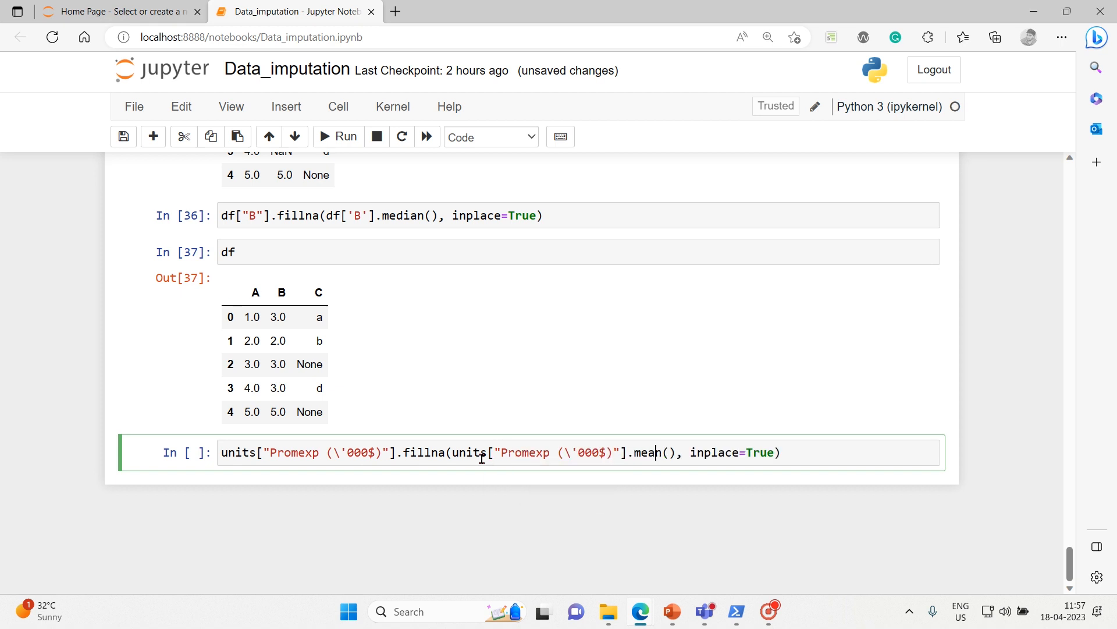
pyautogui.press('Backspace')
pyautogui.write('di')
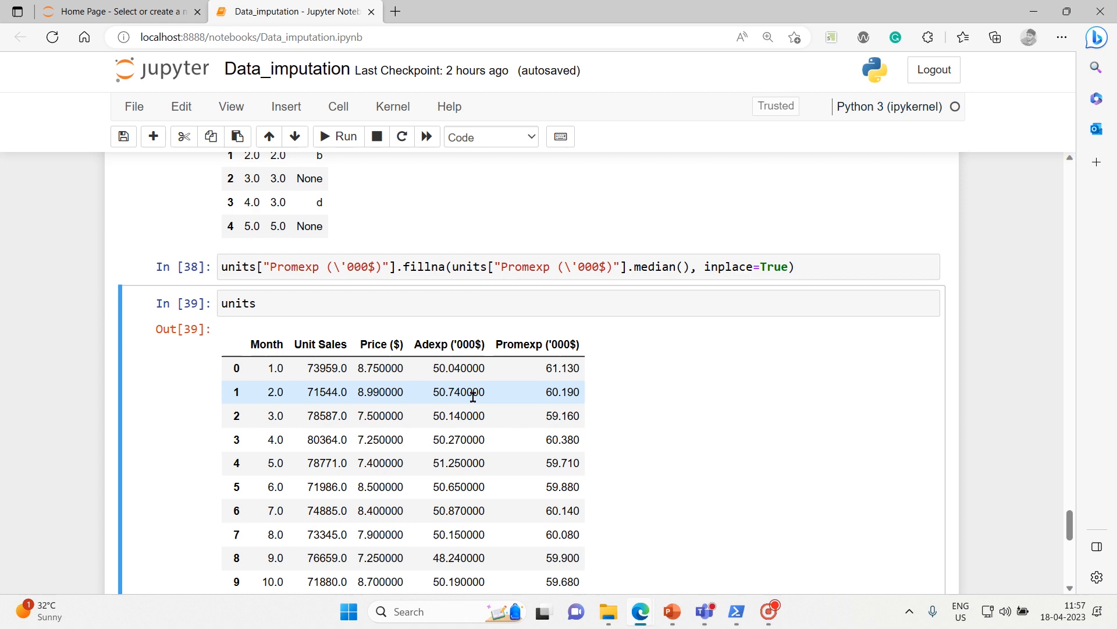
pyautogui.moveTo(536, 415)
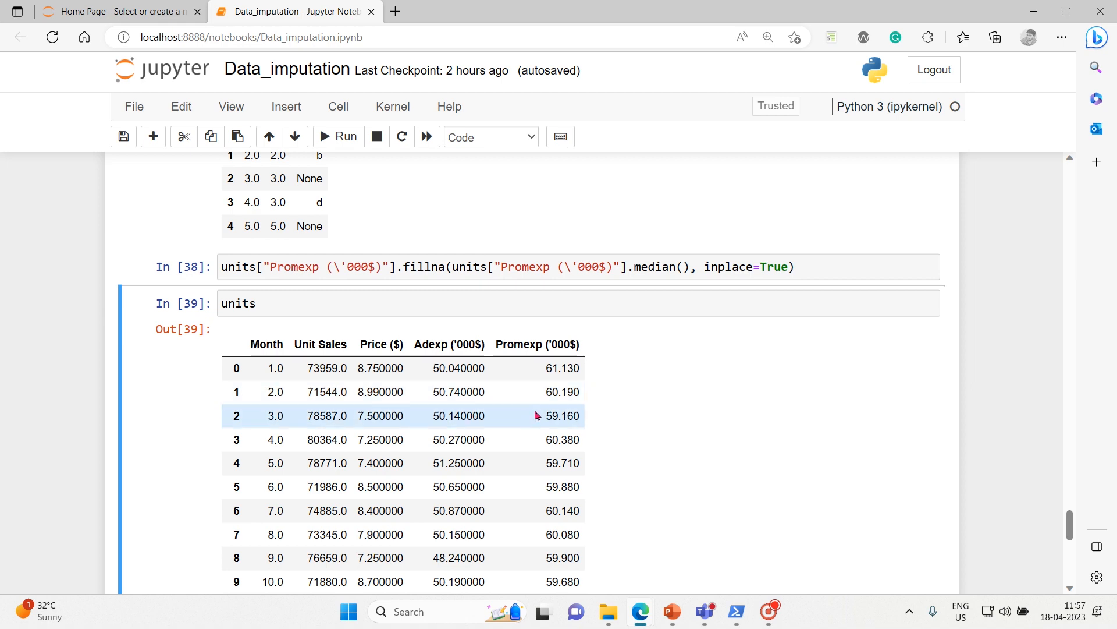